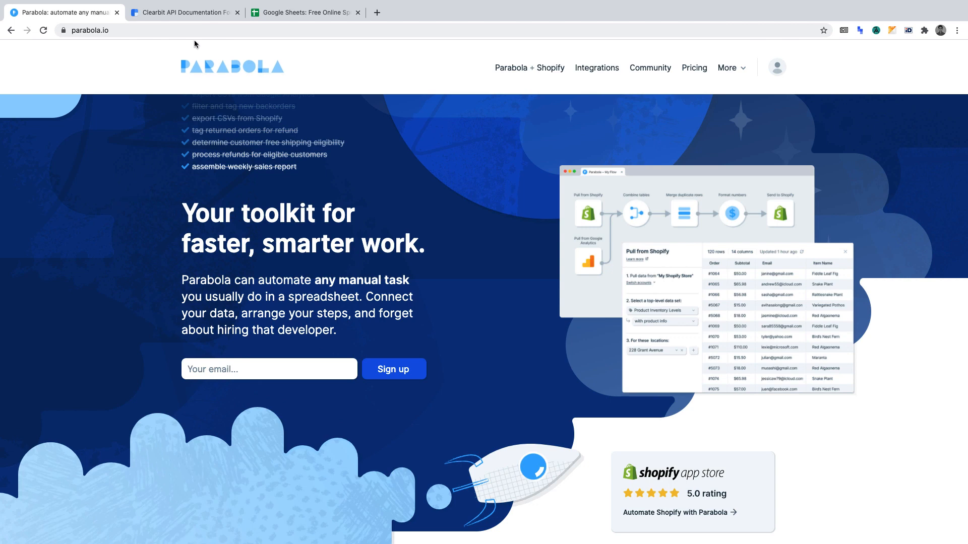
- Review the Clearbit API docs and Google Sheets pages, returning to the Parabola homepage
click(188, 12)
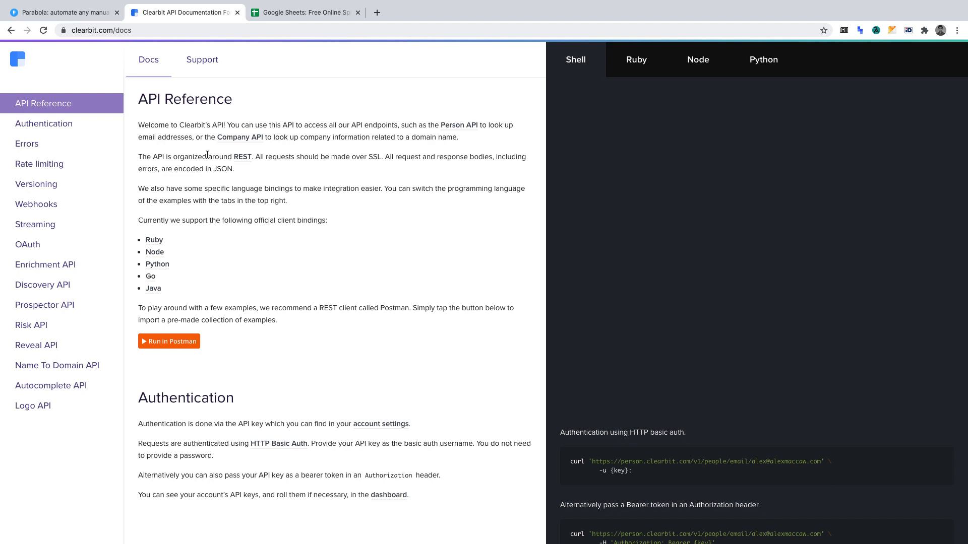
click(60, 12)
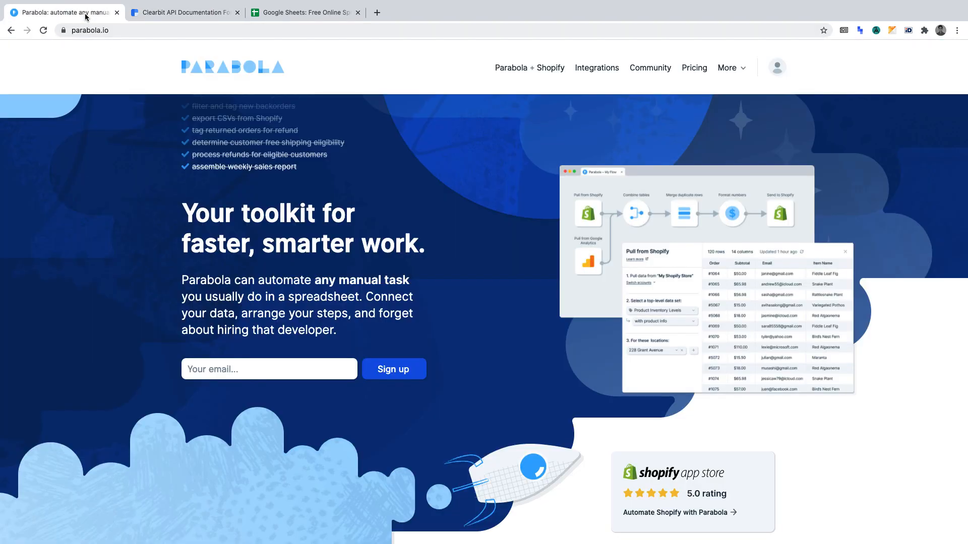
click(184, 13)
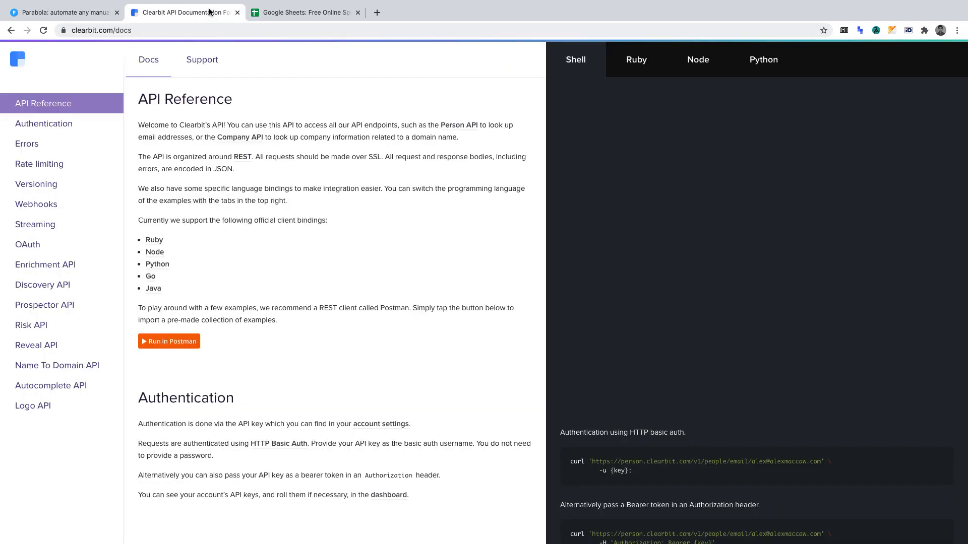
click(308, 11)
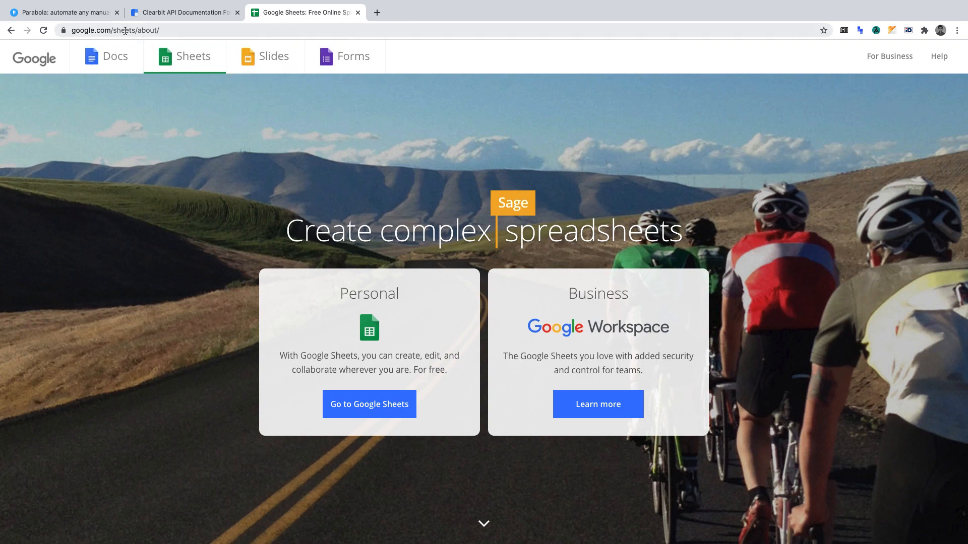
click(66, 11)
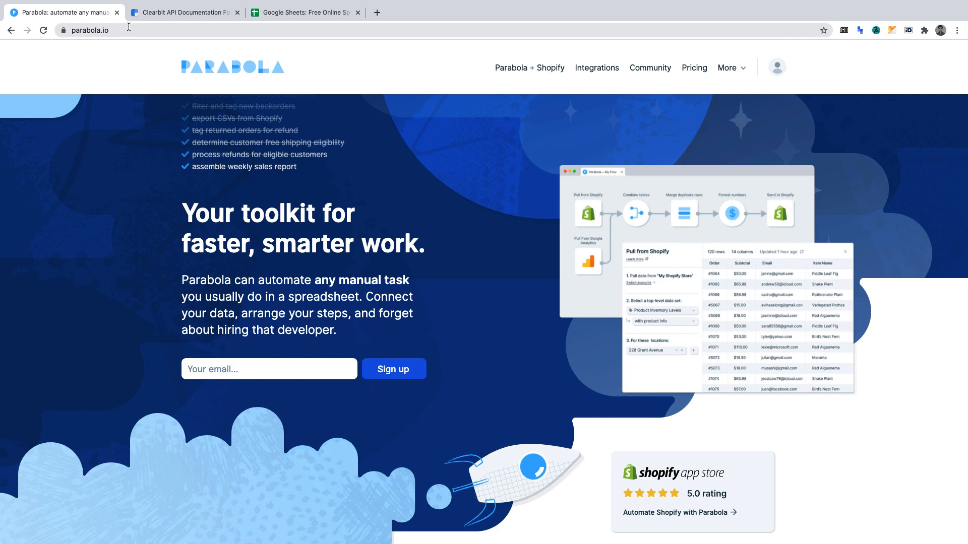
click(183, 12)
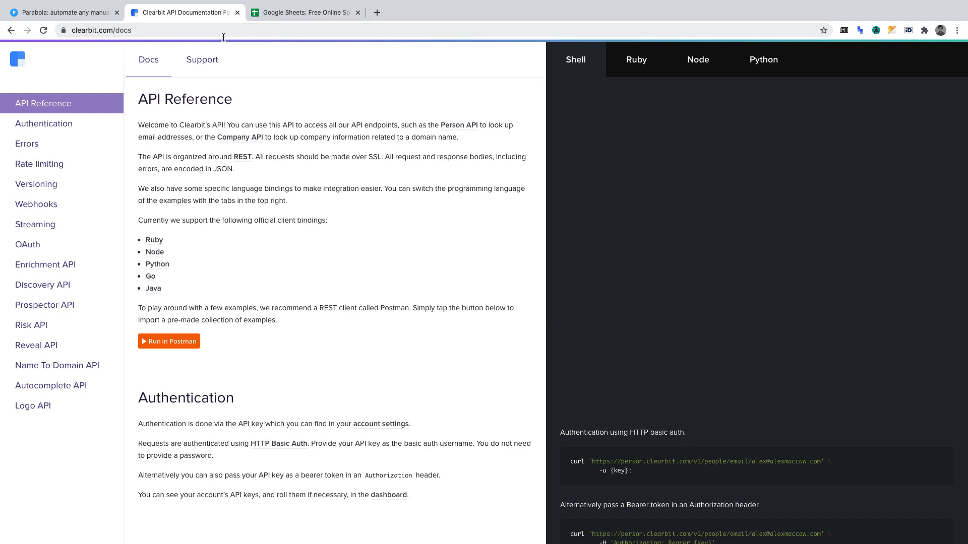
click(309, 13)
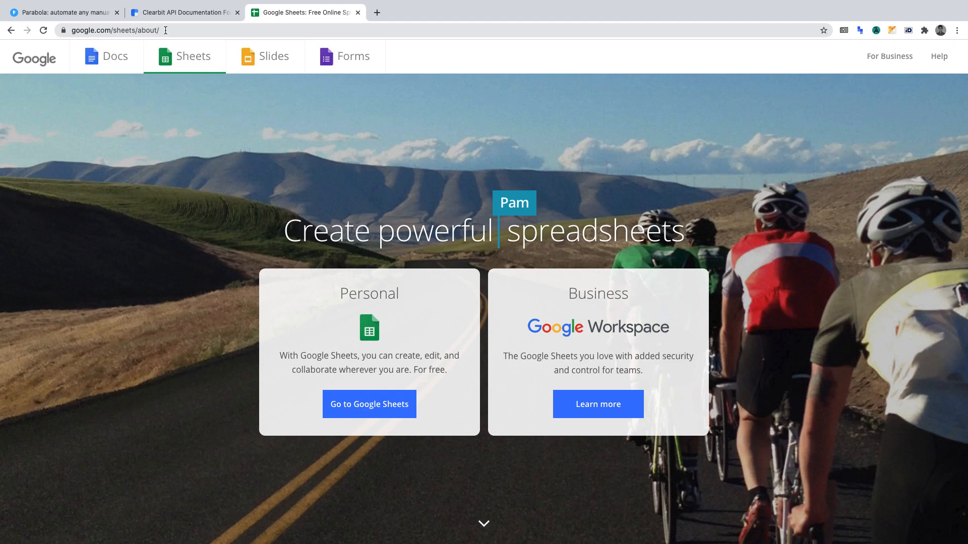
click(61, 11)
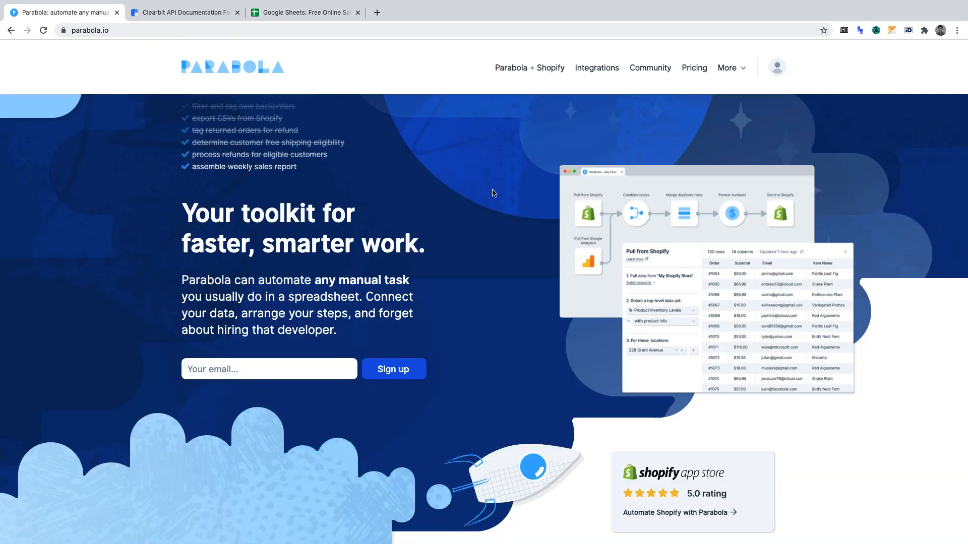
- From the flows dashboard, start an empty flow titled 'URL Data Enrichment' and save
click(777, 67)
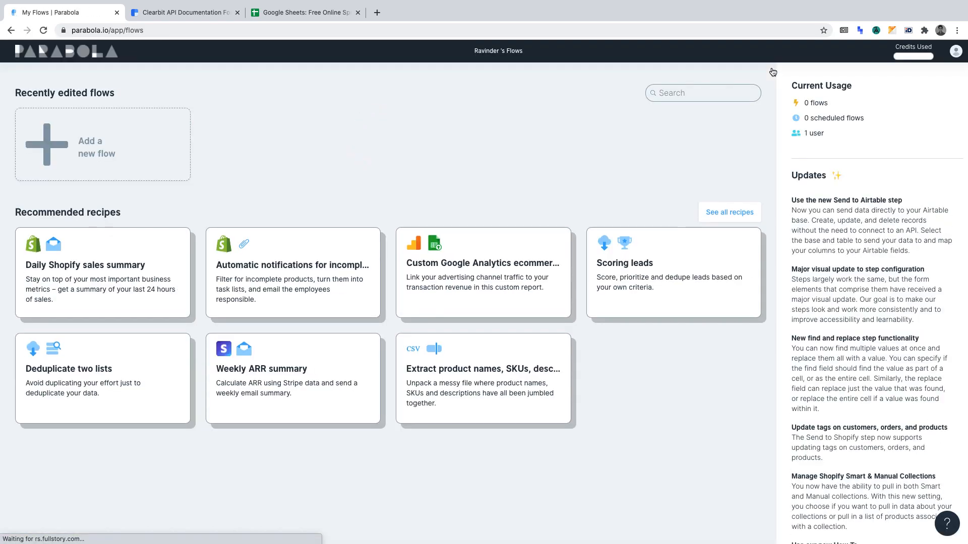
mouse_move(317, 127)
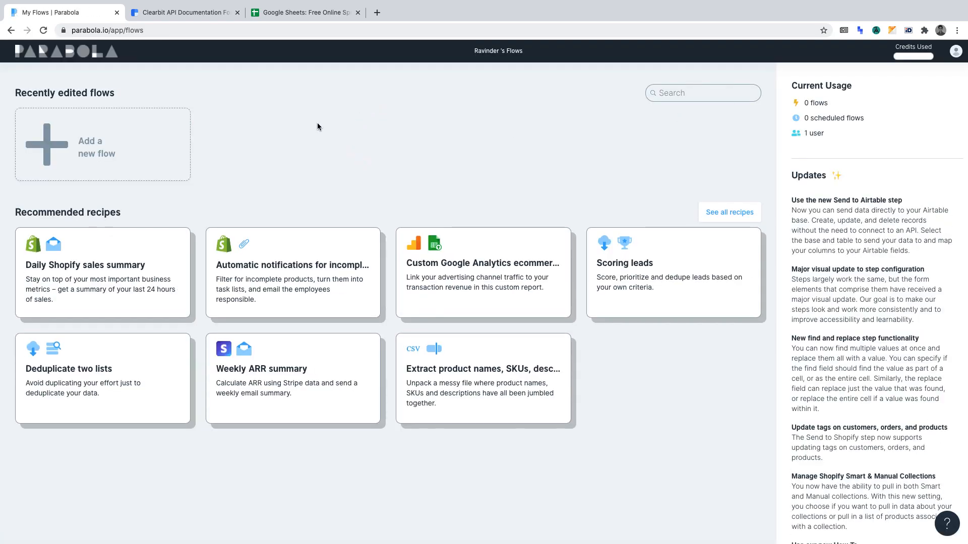
click(103, 145)
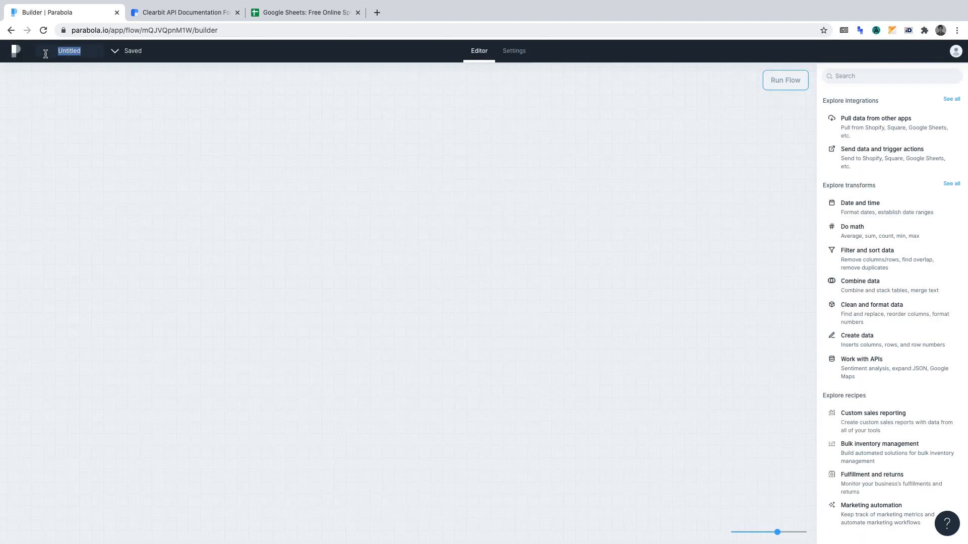
text(URL)
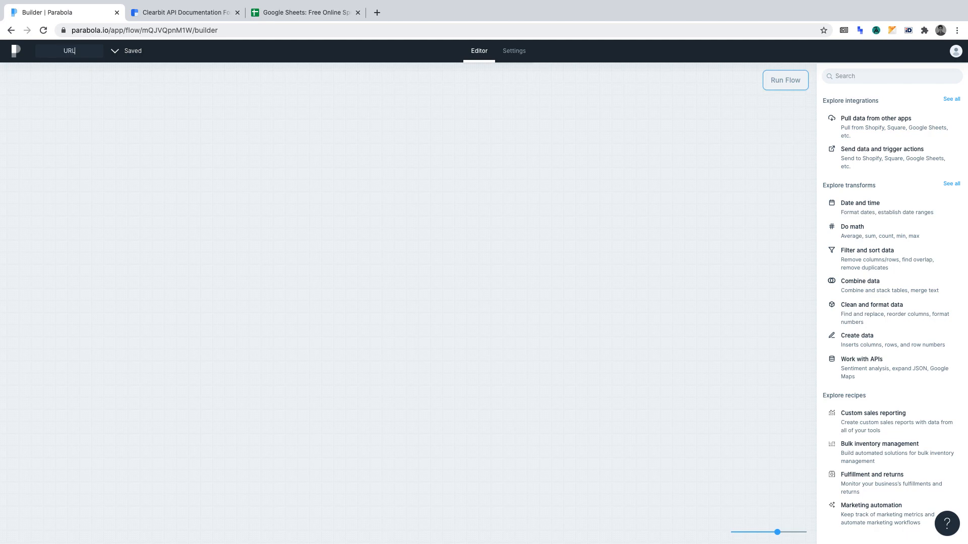
text(Data Enrichment)
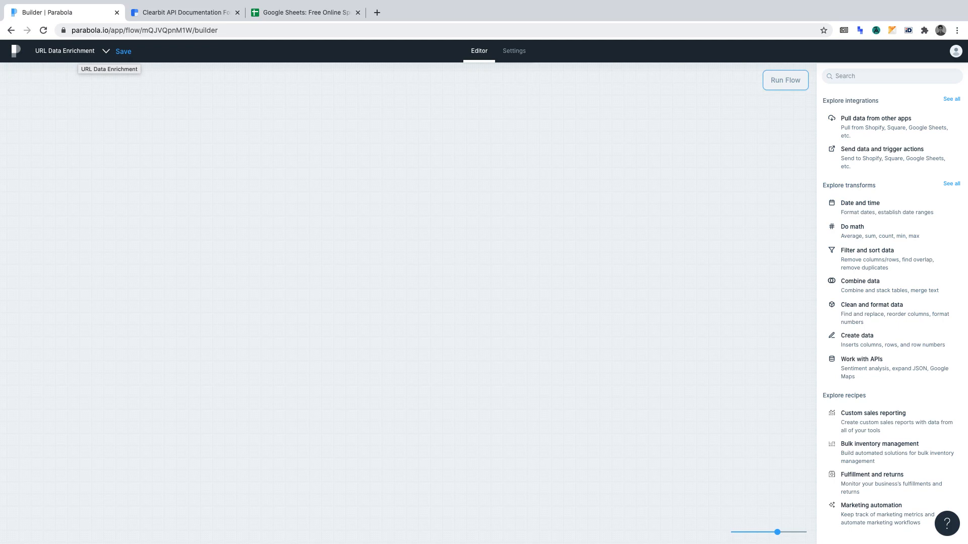
click(123, 51)
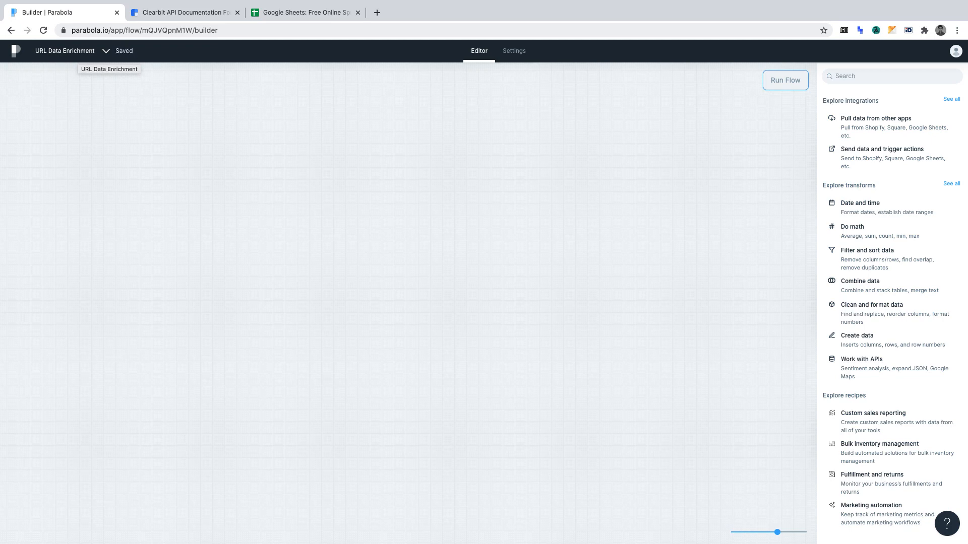
mouse_move(619, 121)
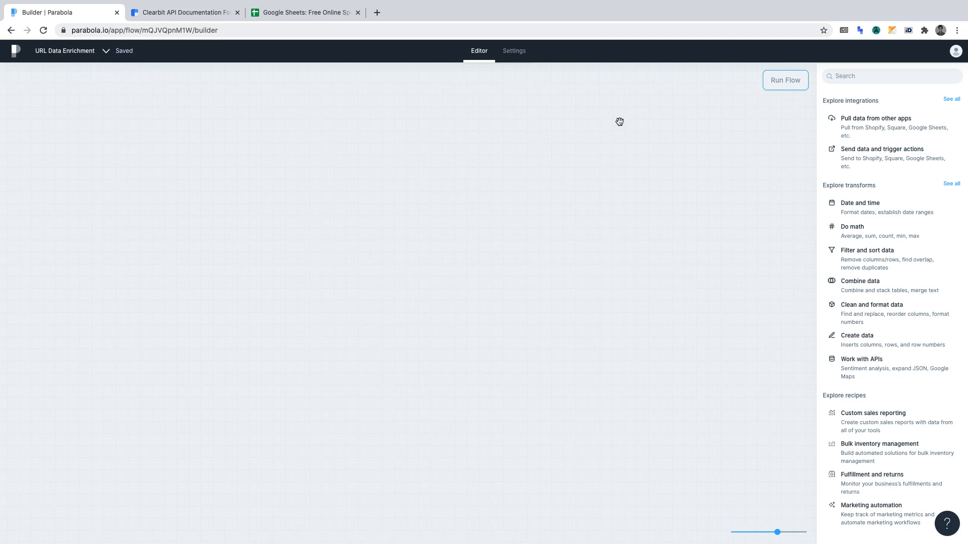
- Place a Pull from Google Sheets step on the canvas and open its settings
text(pull from goo)
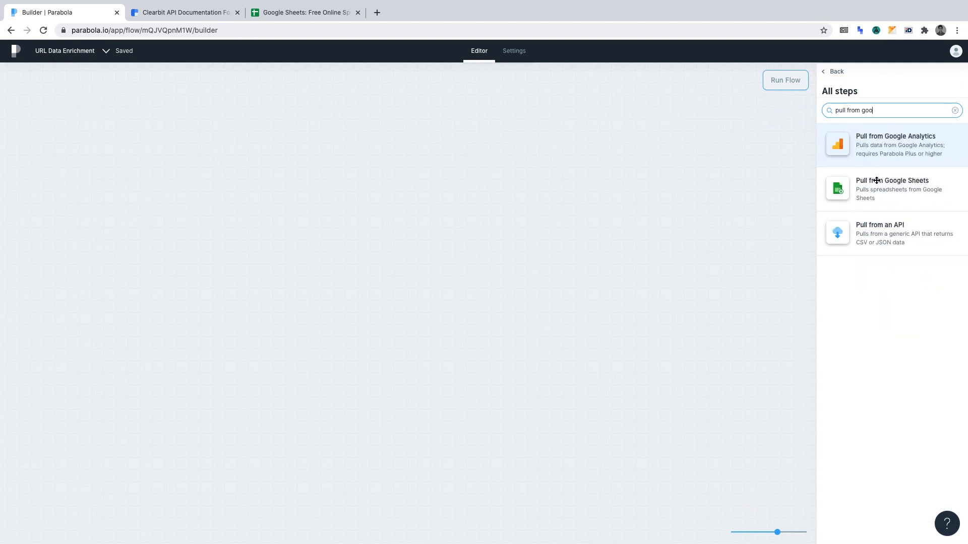
drag(891, 187, 154, 273)
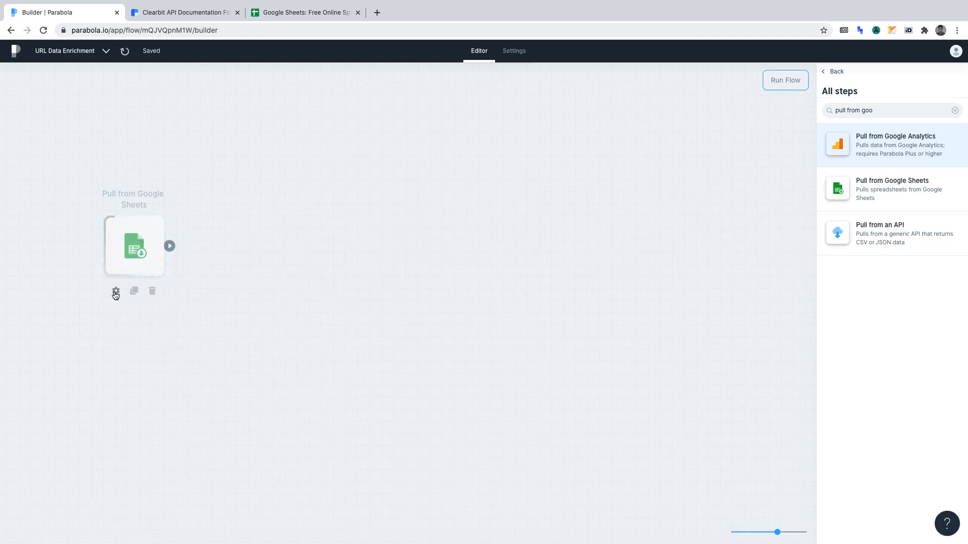
click(116, 291)
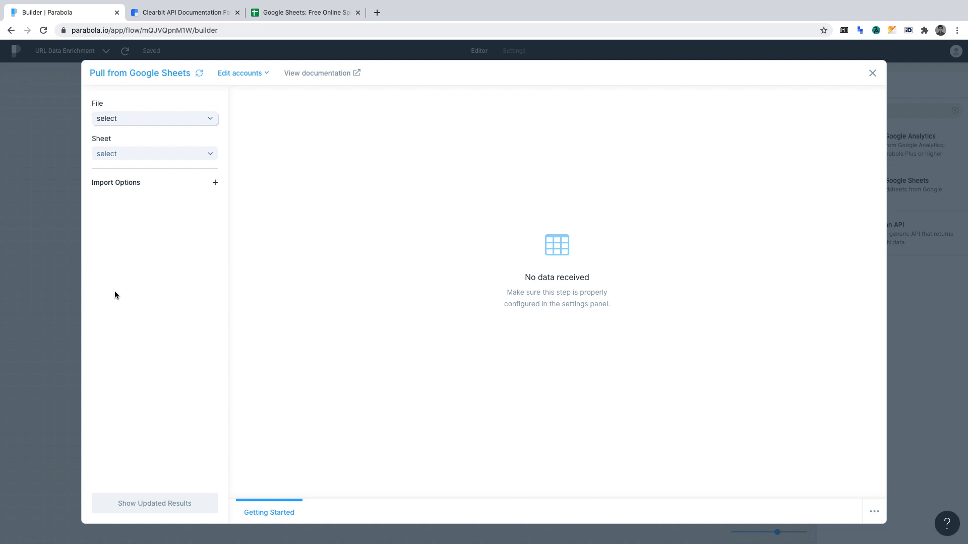
mouse_move(107, 105)
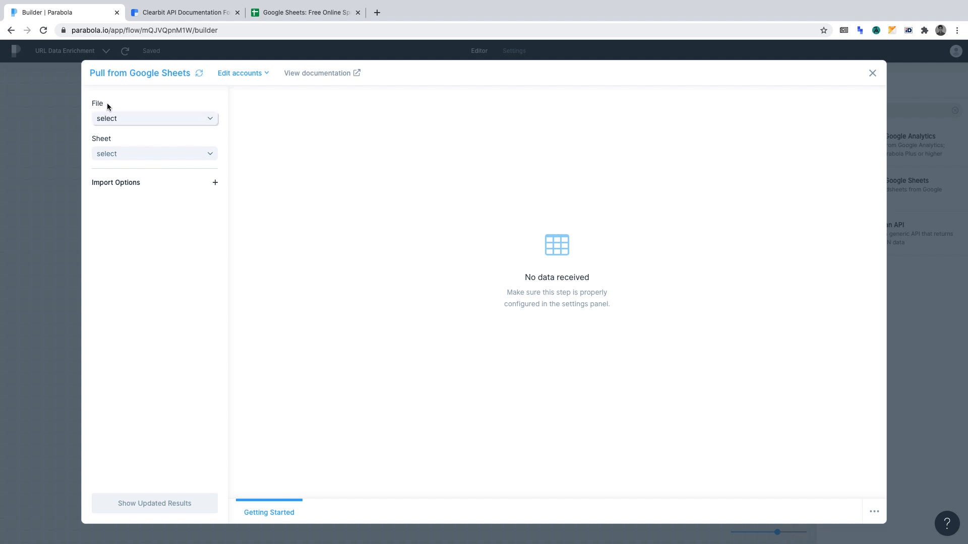
mouse_move(119, 120)
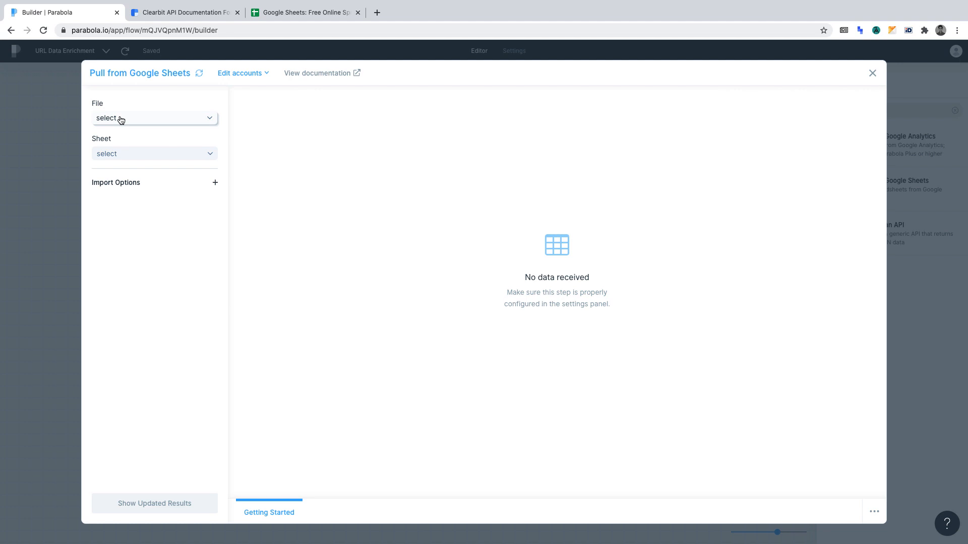
- Select the Airline Companies file and its Logos sheet, then refresh the preview
click(154, 118)
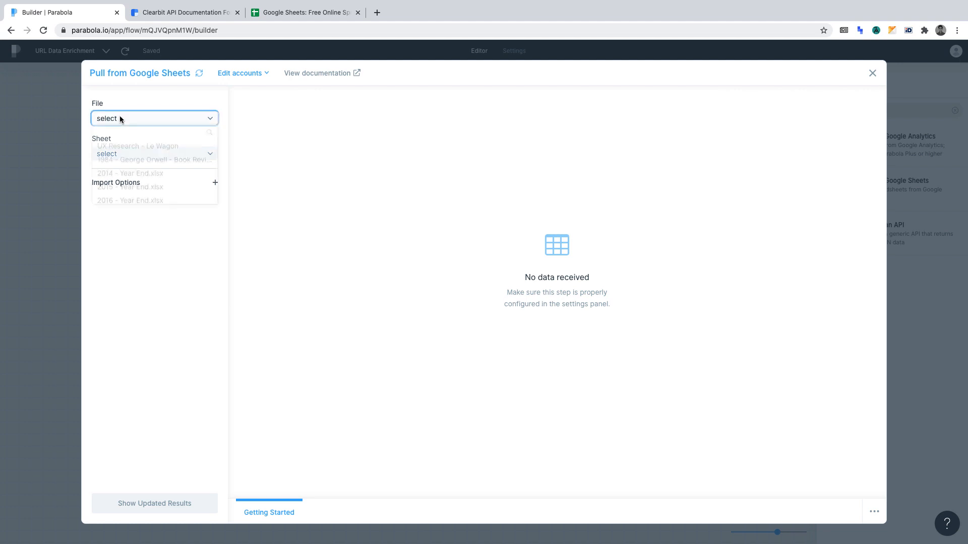
text(airline)
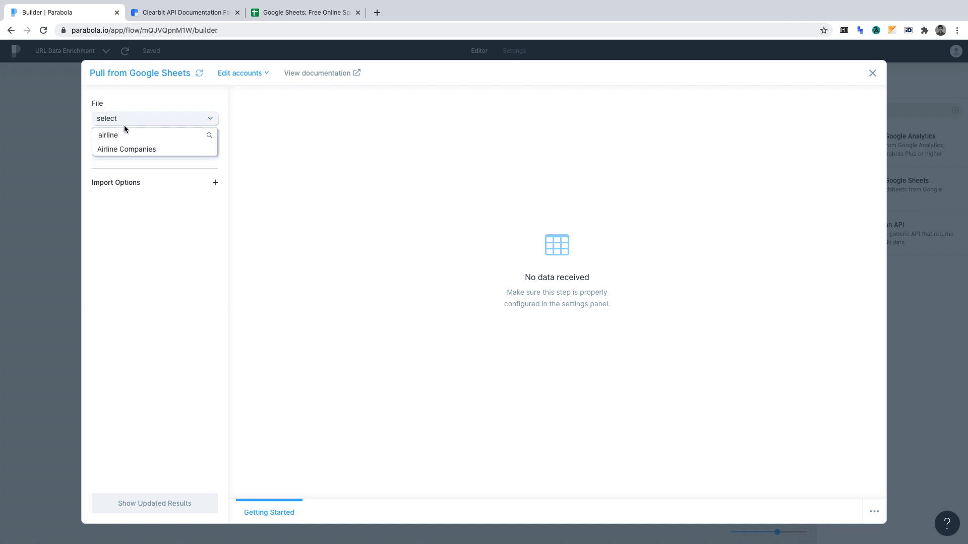
click(126, 149)
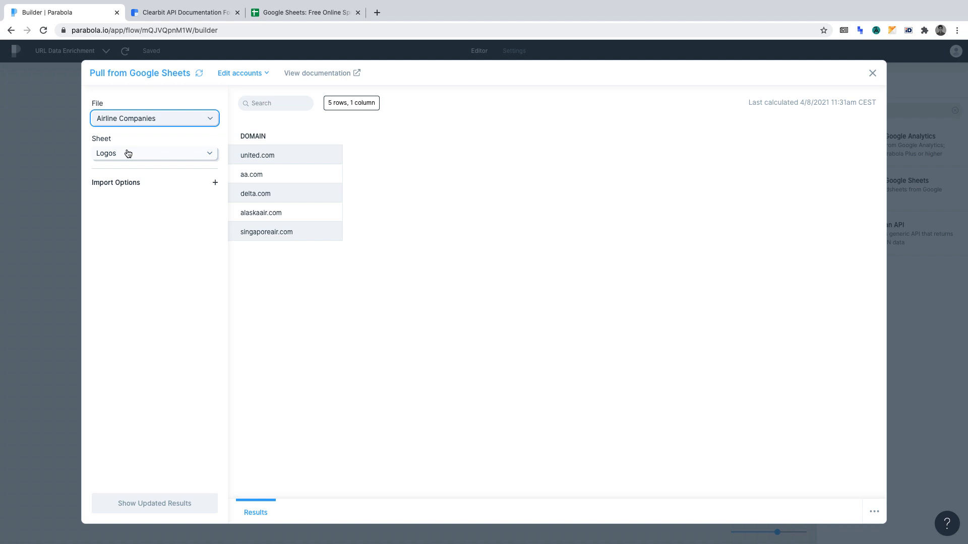
click(154, 153)
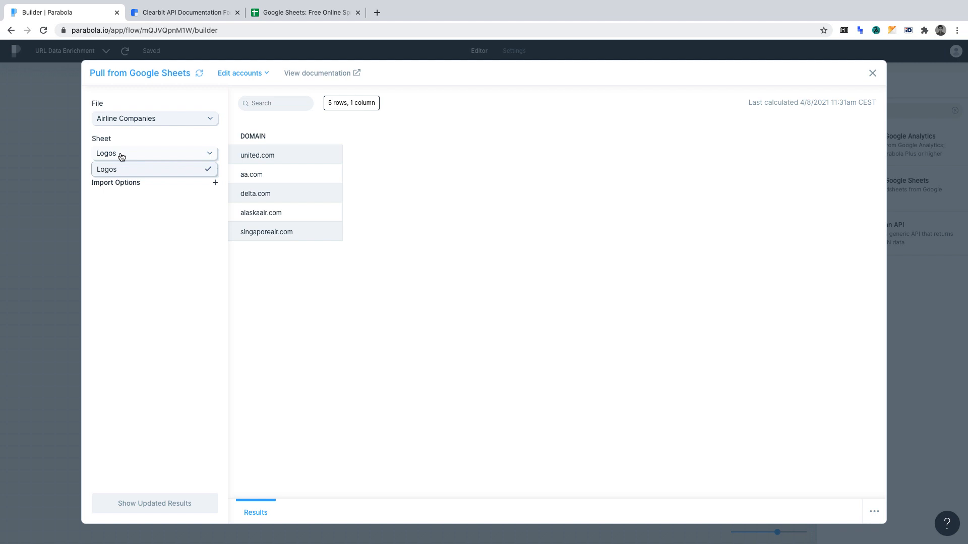
click(107, 169)
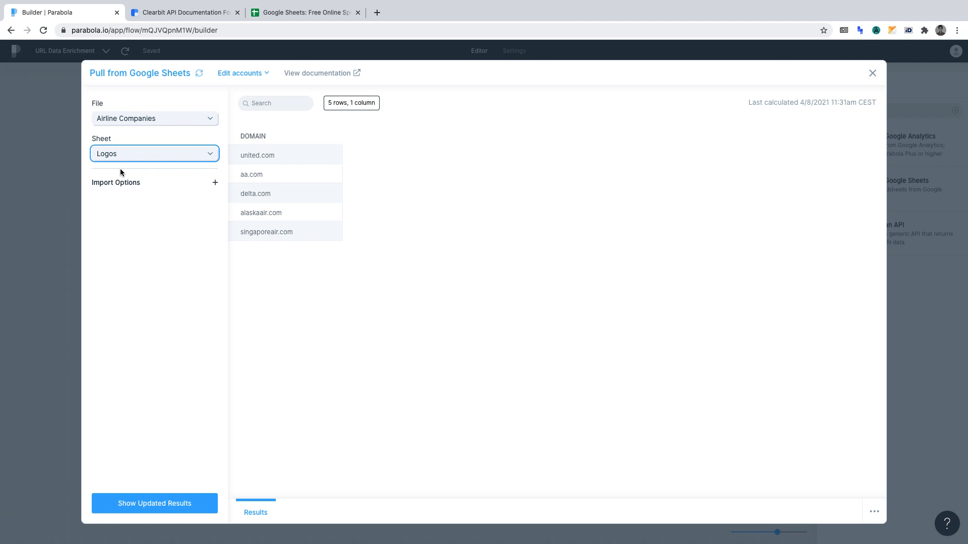
click(155, 504)
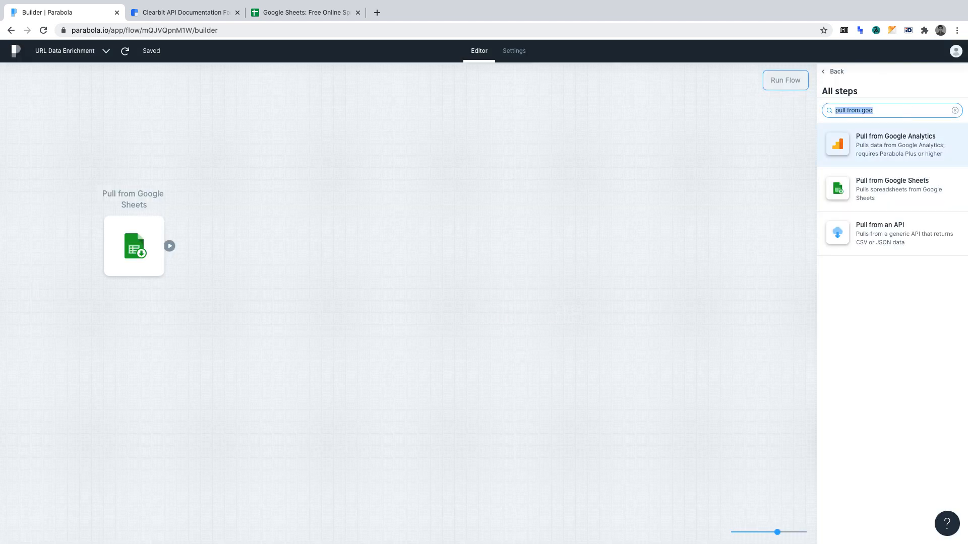
- Search the steps panel for 'api en' to find Enrich with an API
text(api en)
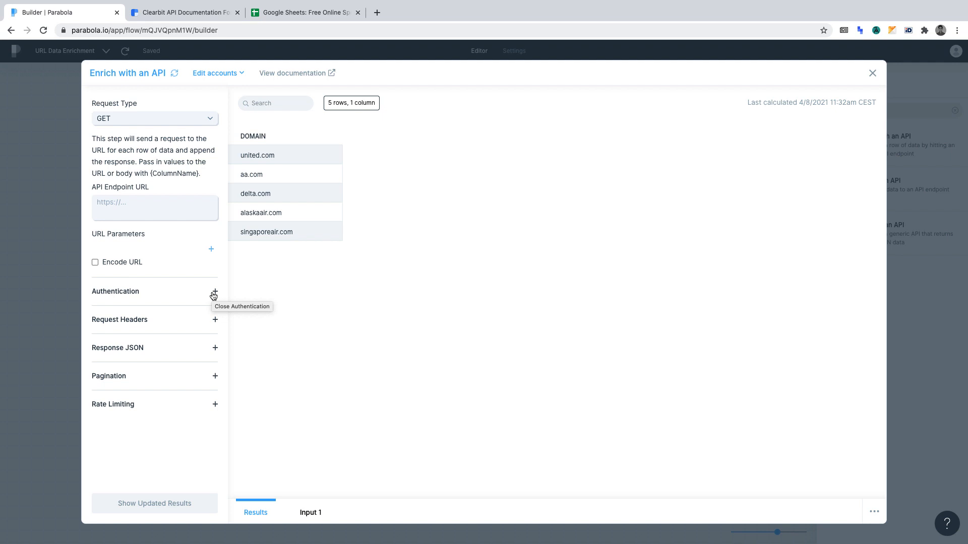
click(154, 119)
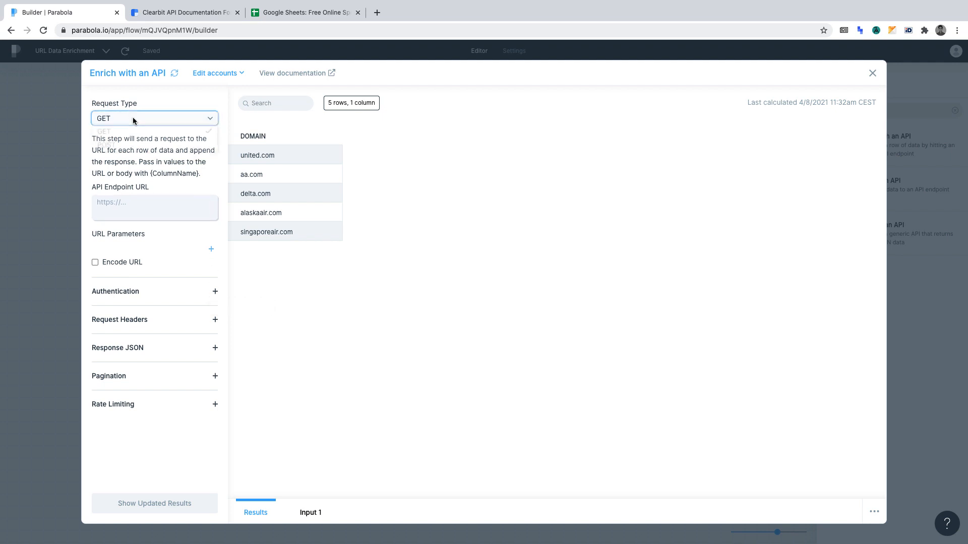
click(132, 131)
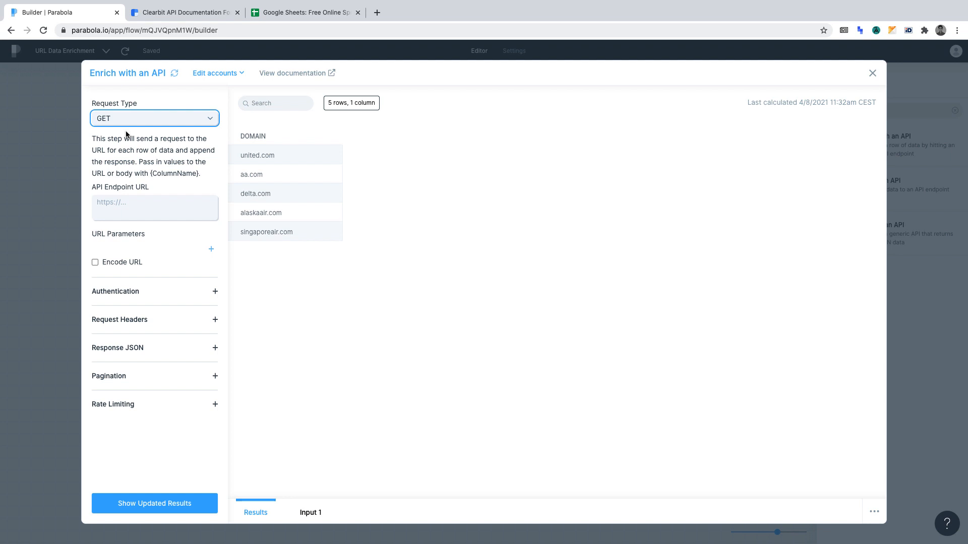
click(131, 207)
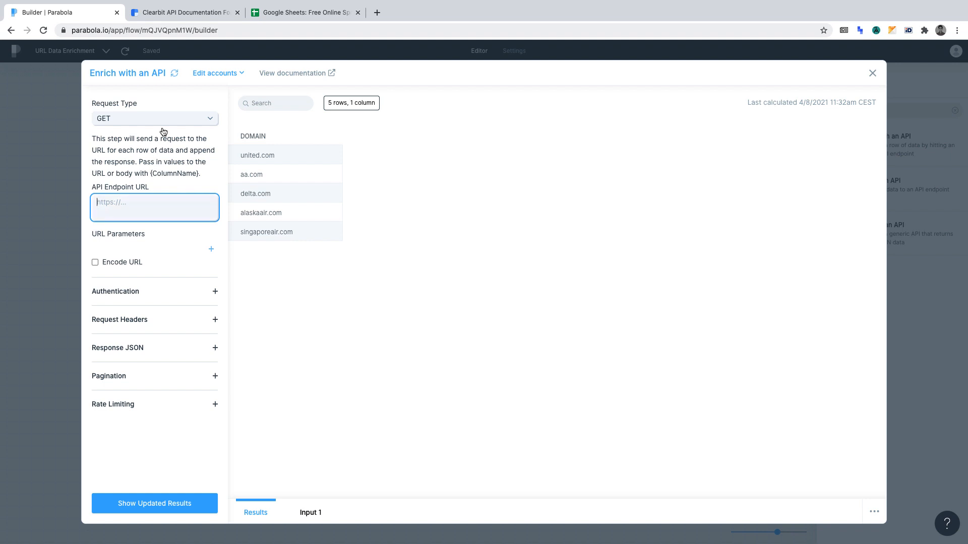
click(181, 12)
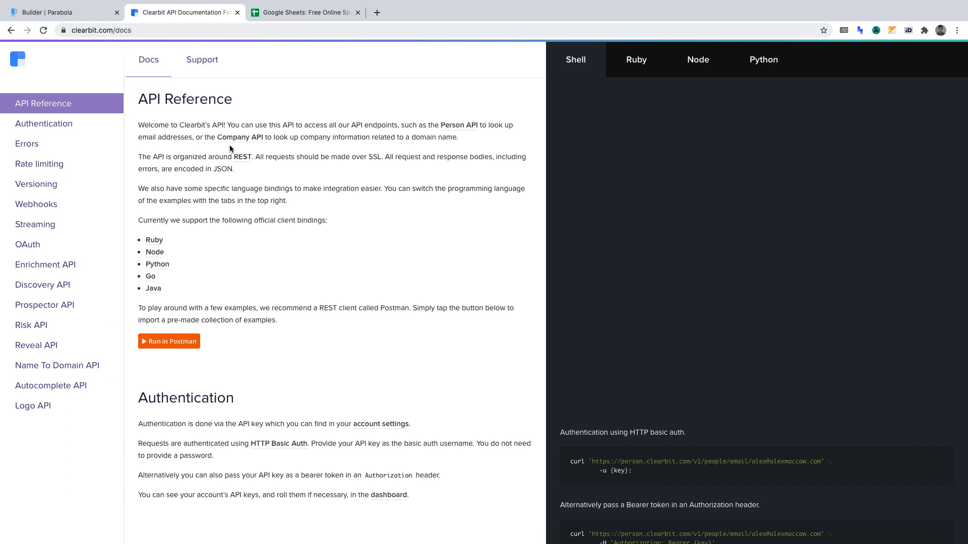
click(33, 406)
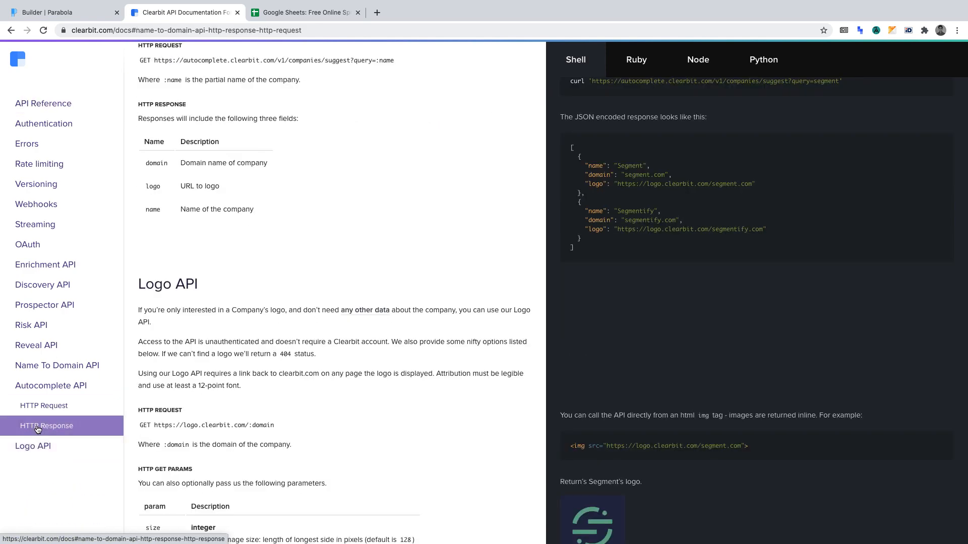
mouse_move(156, 425)
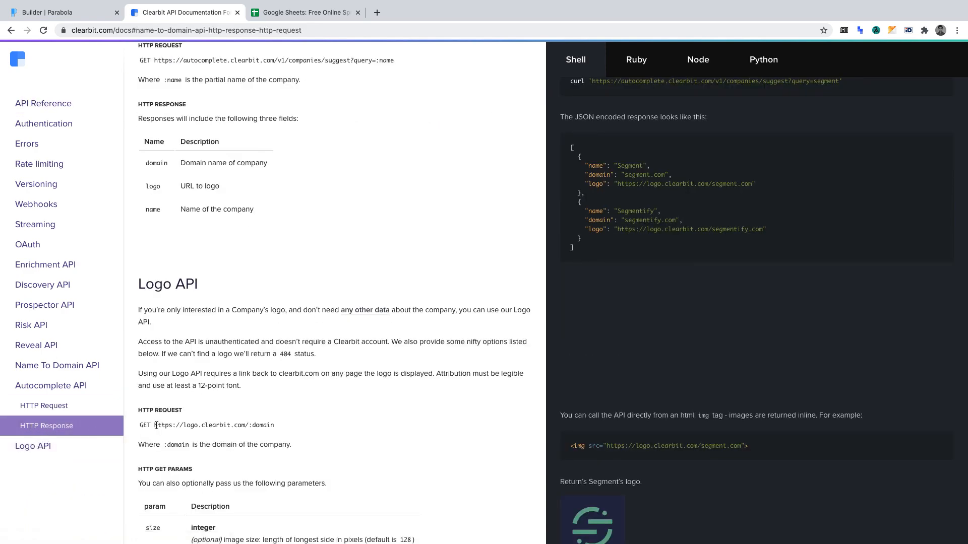
drag(155, 424, 274, 425)
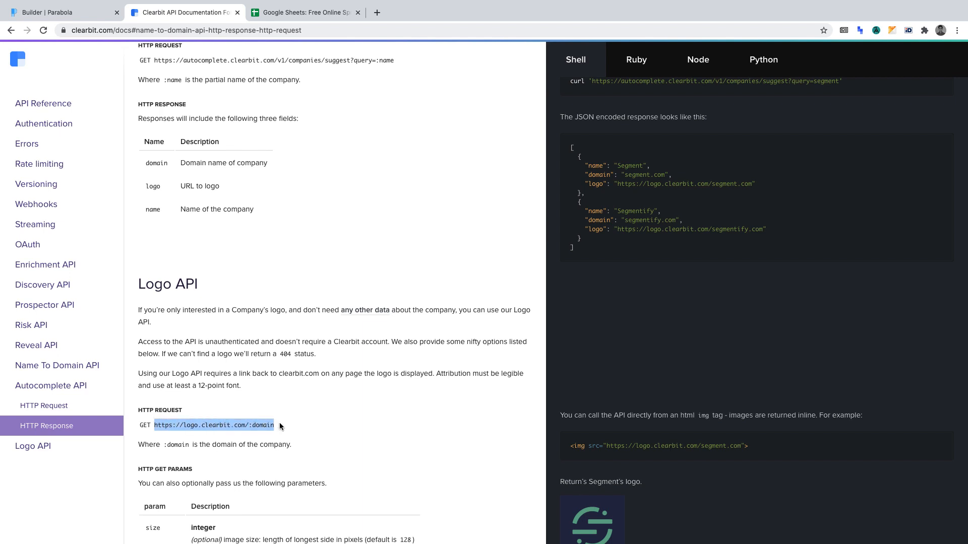
click(56, 12)
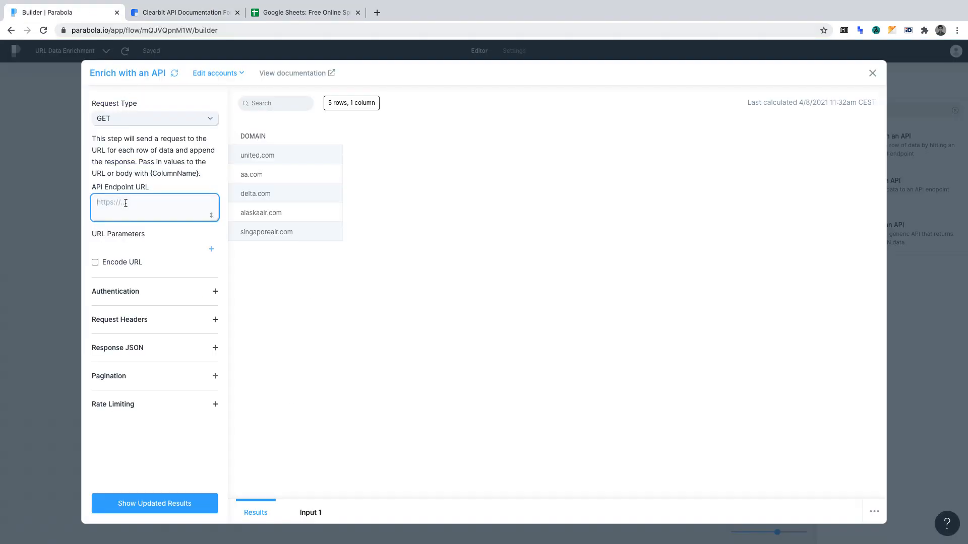
text(https://logo.clearbit.com/:domain)
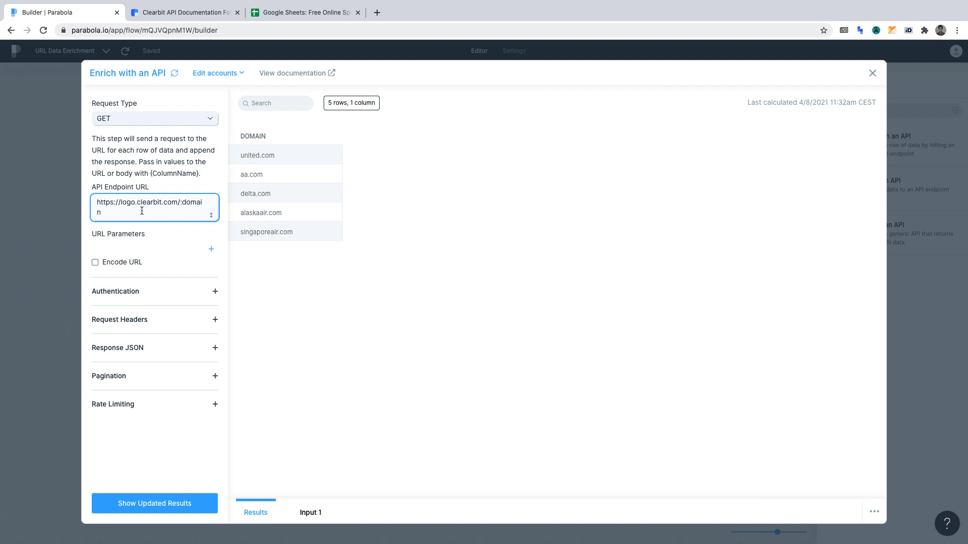
double_click(187, 202)
text({DOMAIN})
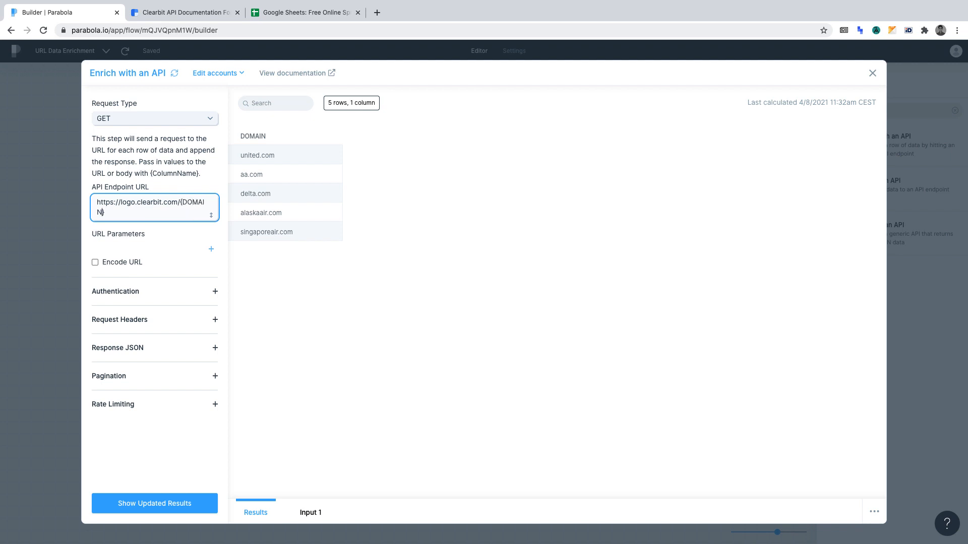
mouse_move(191, 491)
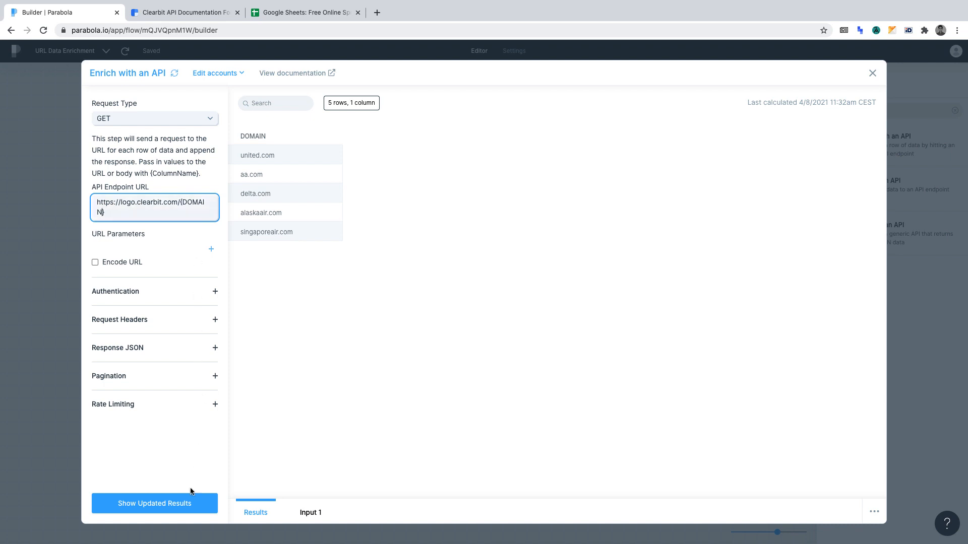
click(154, 504)
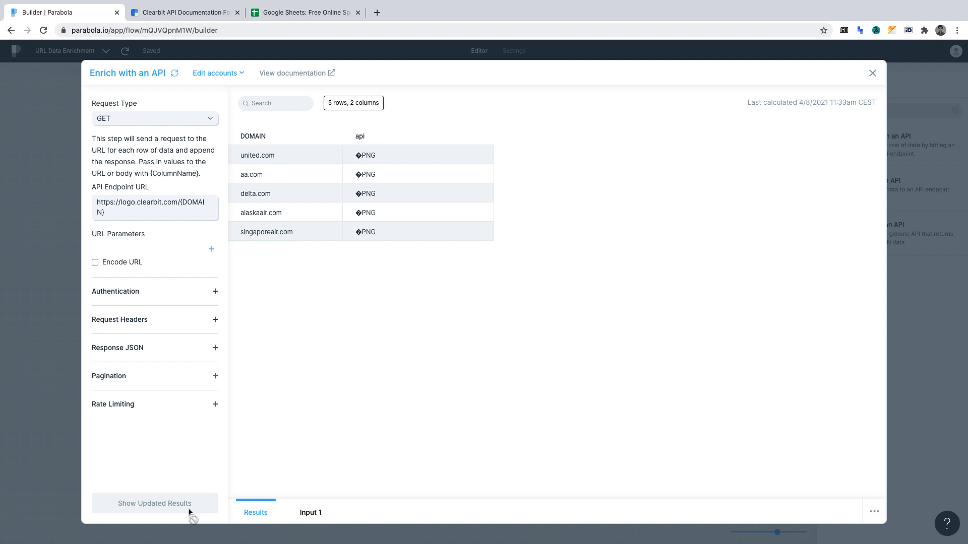
mouse_move(58, 339)
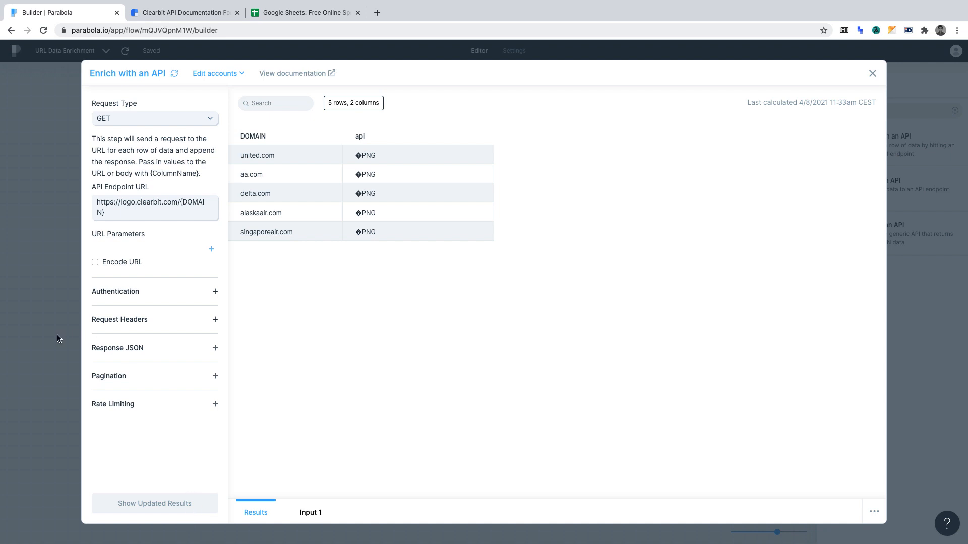
- Close the API step settings and search the steps for 'TEXT'
click(872, 73)
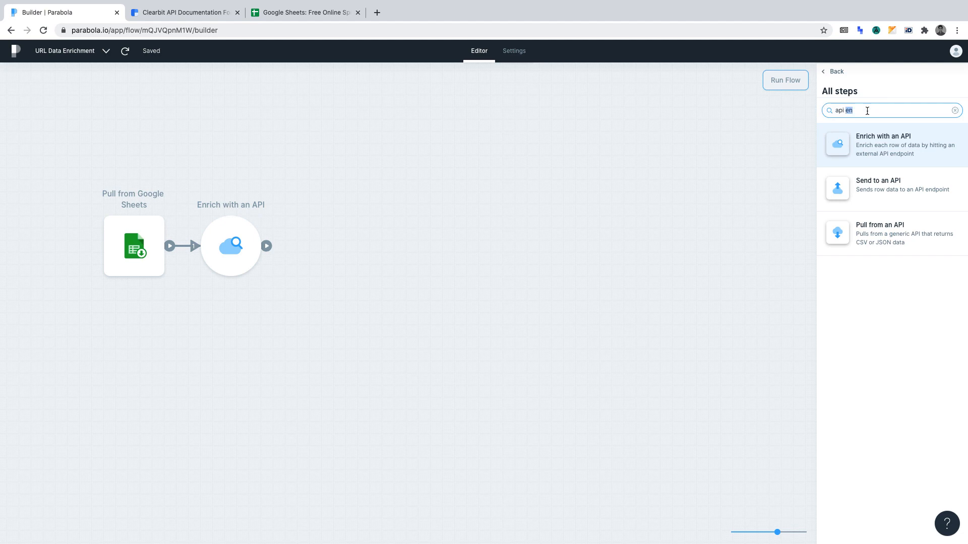
text(TEXT)
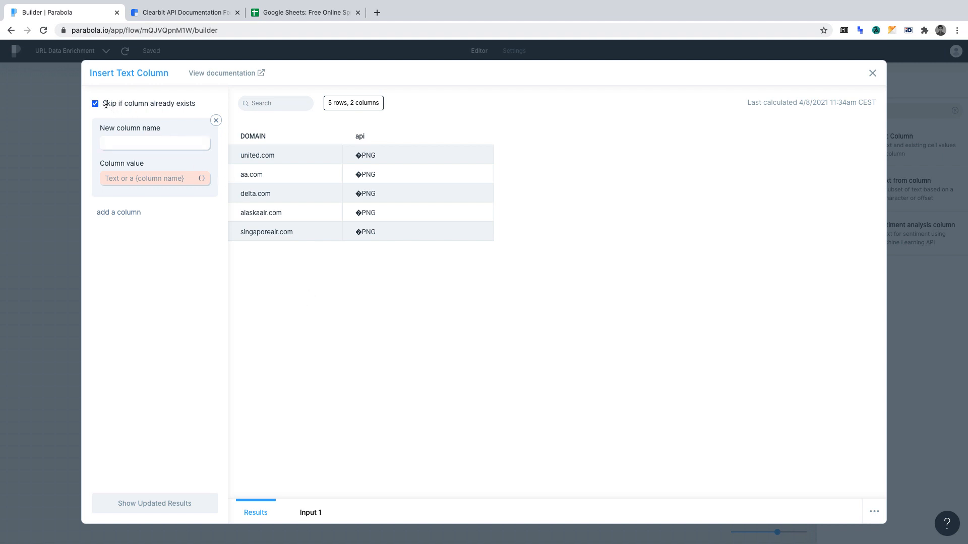
mouse_move(168, 107)
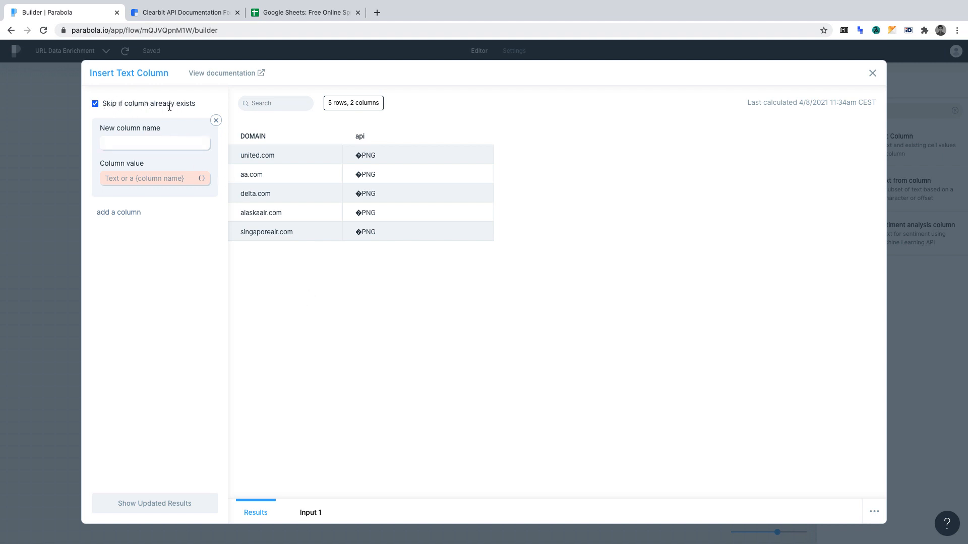
- Turn off Skip if column already exists and name the new column 'Image URL'
click(95, 103)
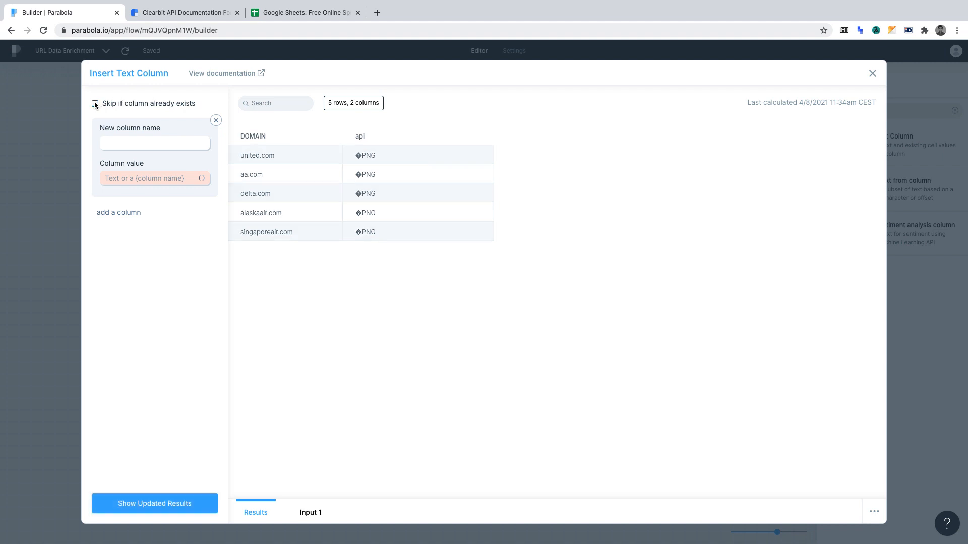
click(155, 144)
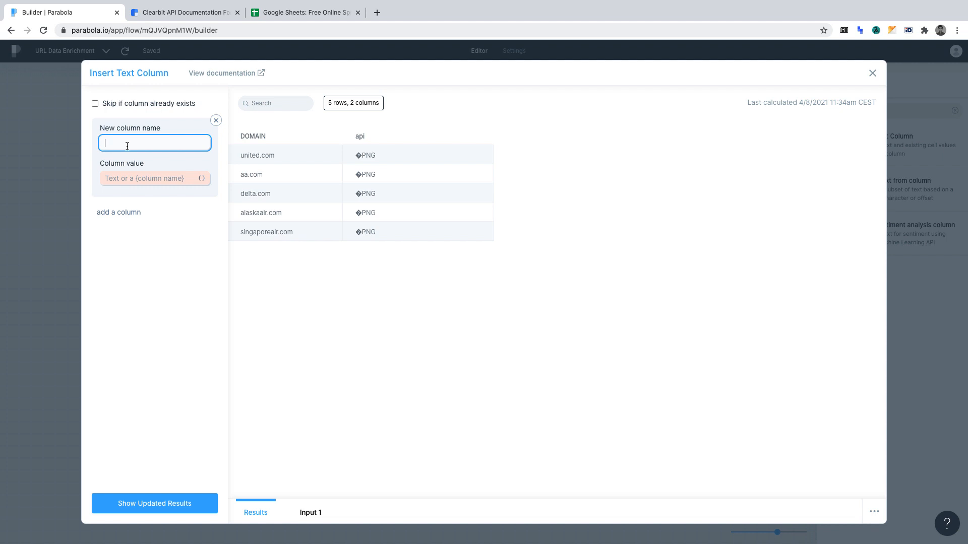
text(lm)
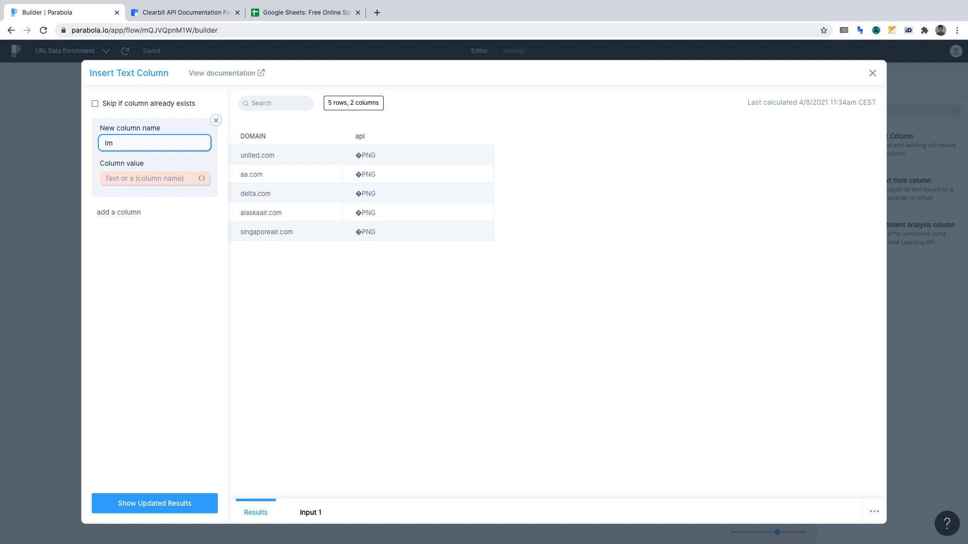
text(Image URL)
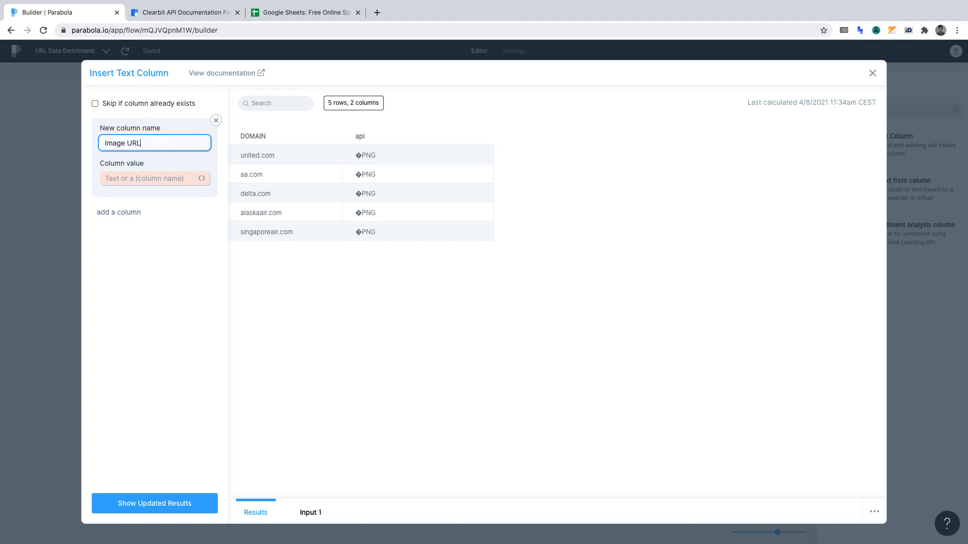
click(151, 179)
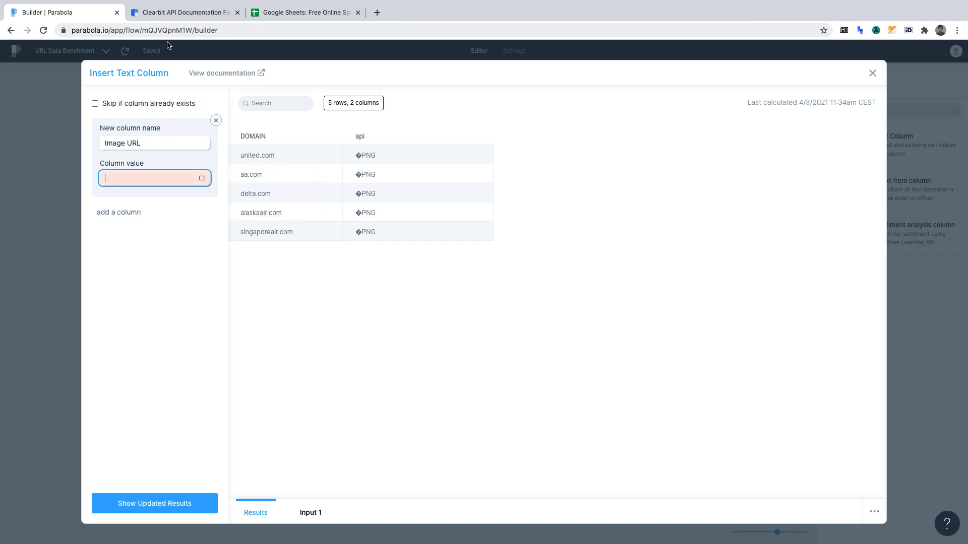
click(183, 12)
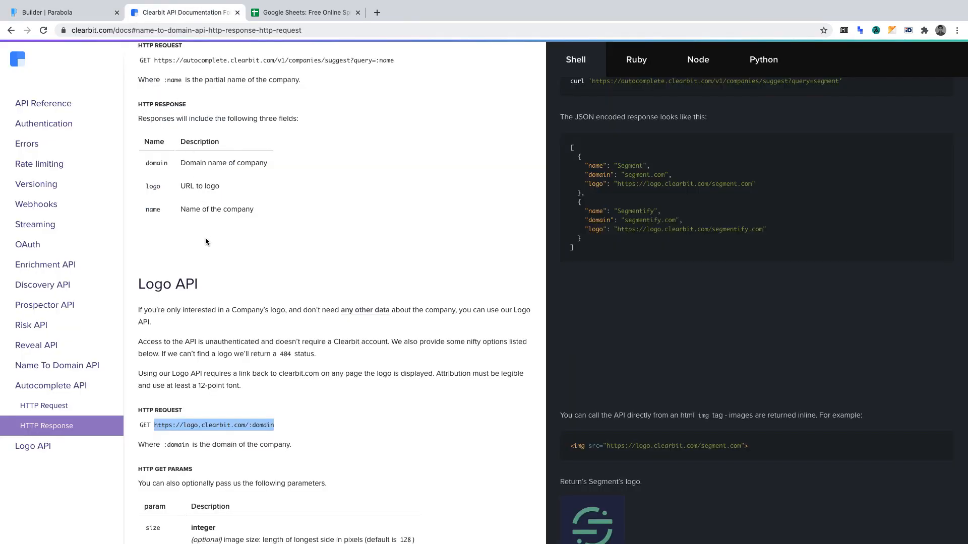
click(175, 426)
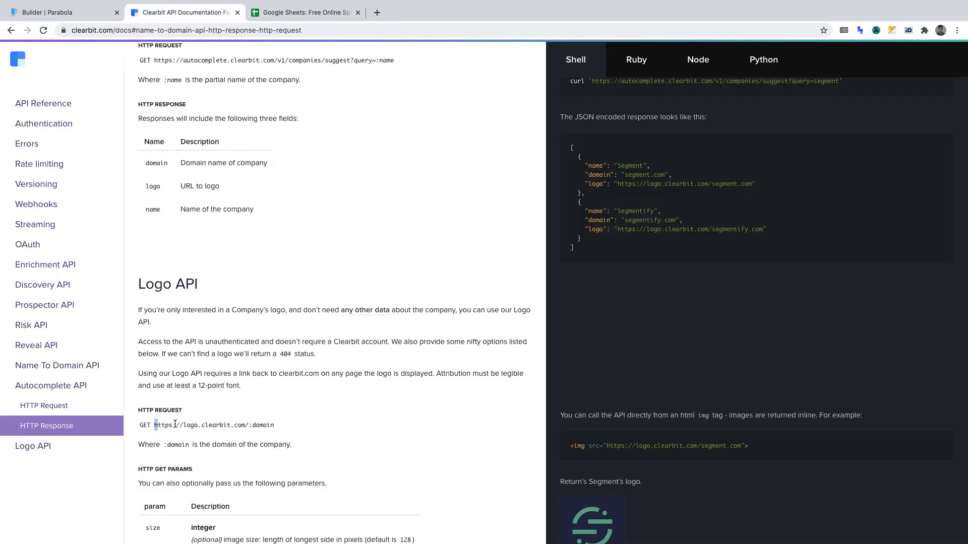
drag(155, 424, 274, 425)
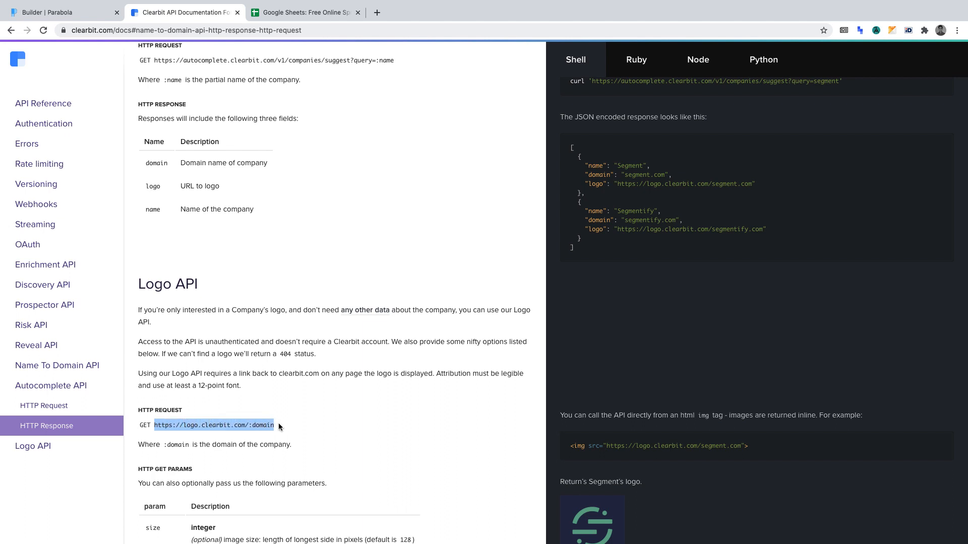
click(55, 12)
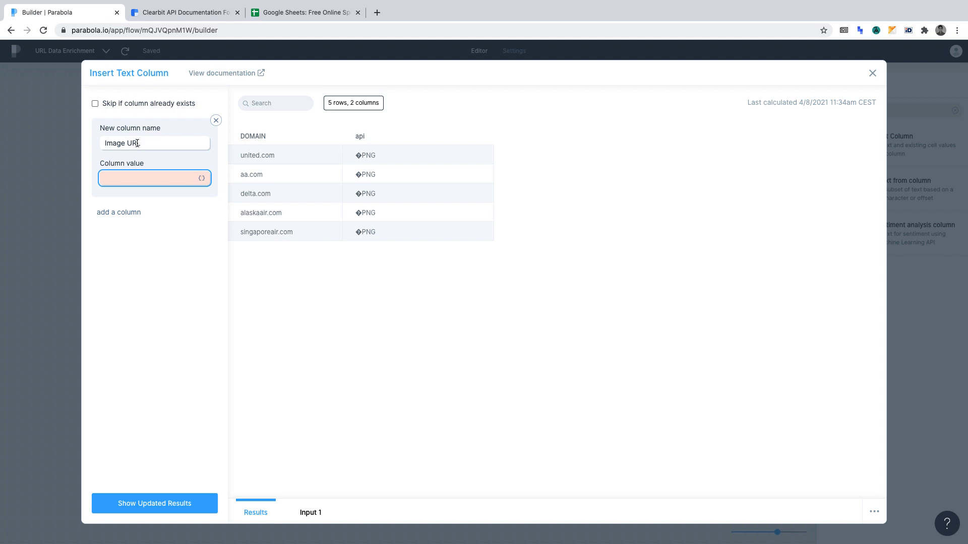
text(https://logo.clearbit.com/:domain)
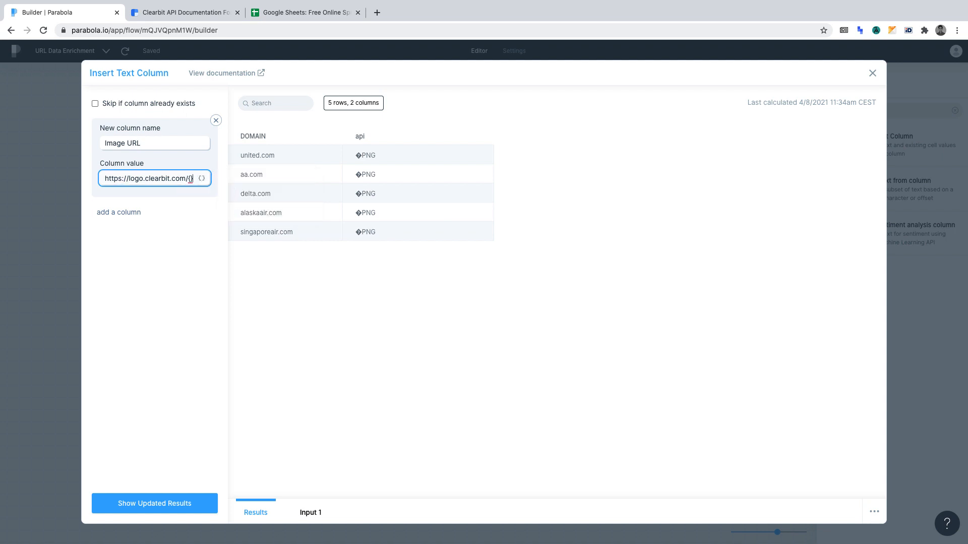
text(DOMAIN)
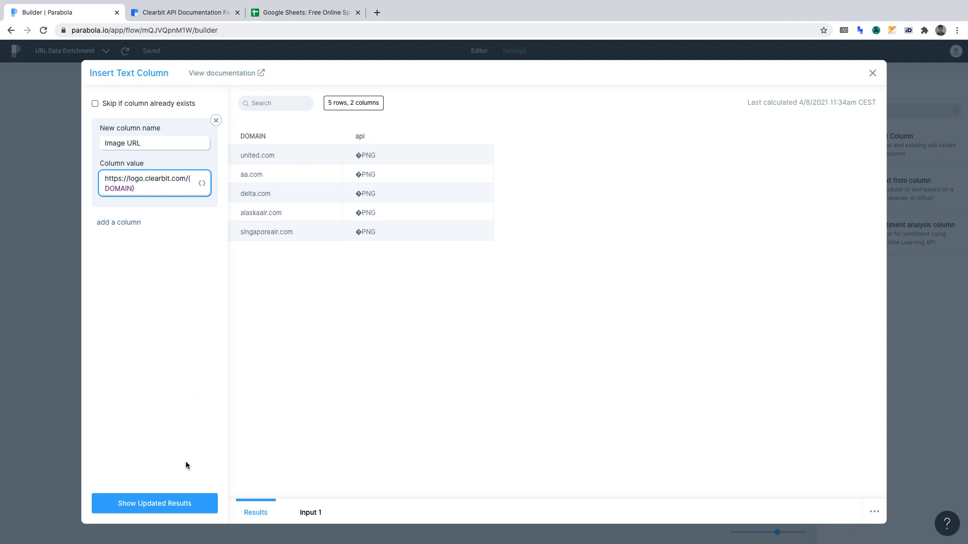
click(154, 503)
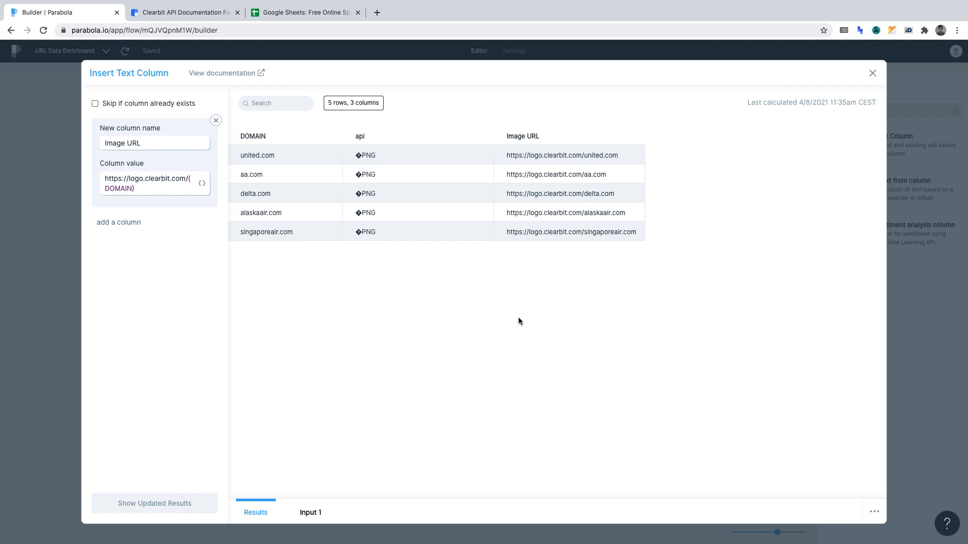
mouse_move(598, 268)
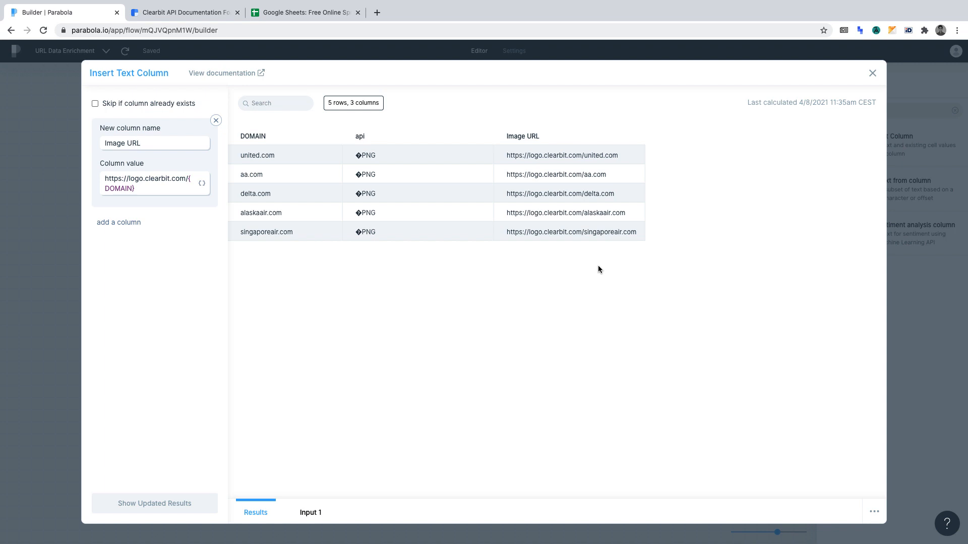
mouse_move(366, 145)
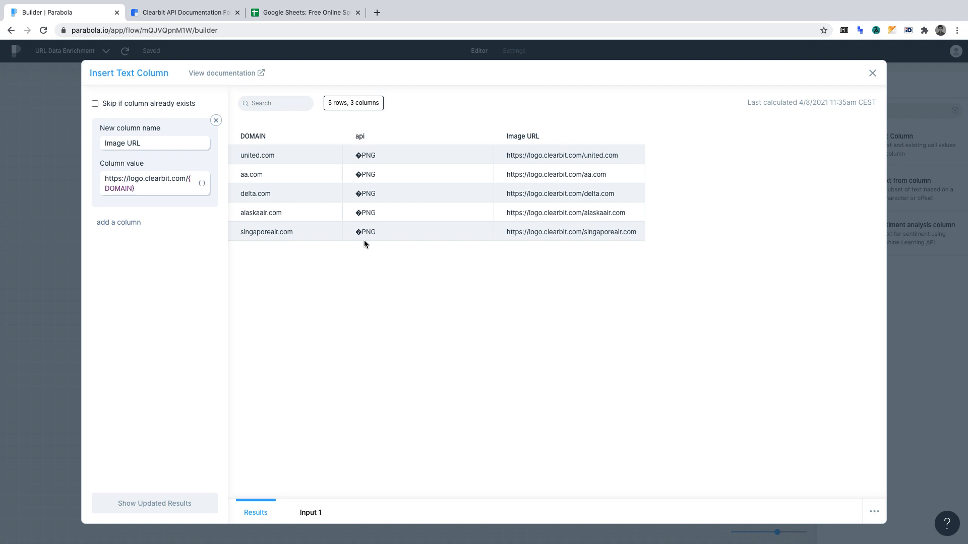
- Close the text column settings and add a Select columns step to the flow
click(872, 73)
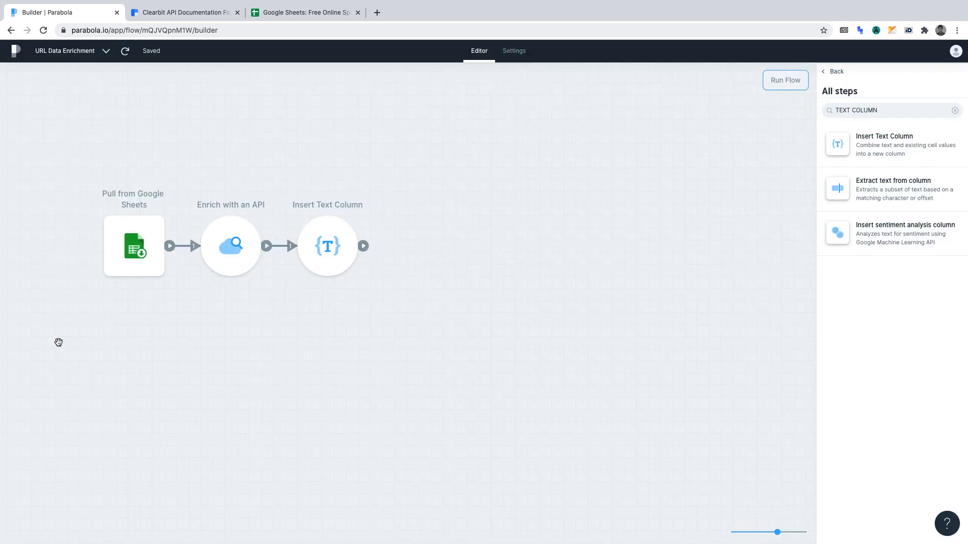
click(898, 110)
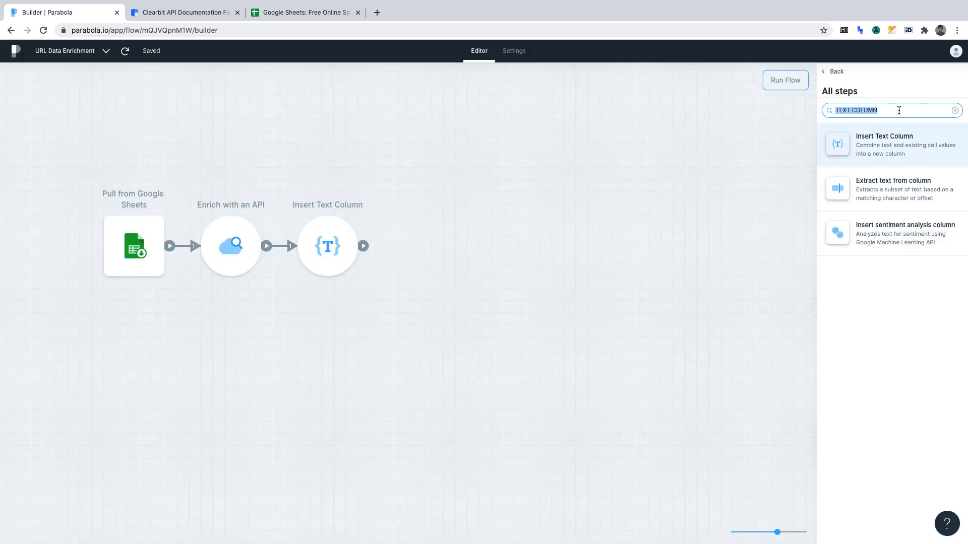
text(SELEC)
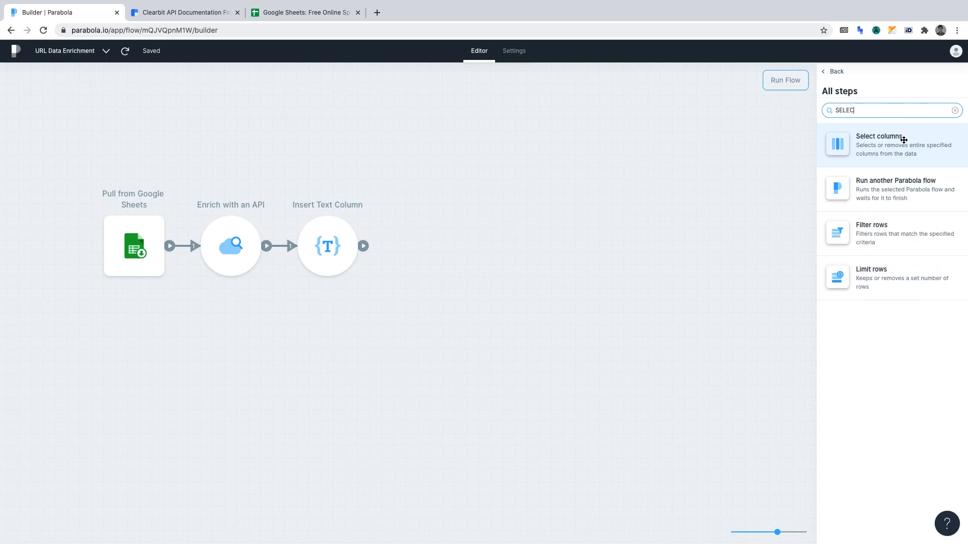
click(904, 145)
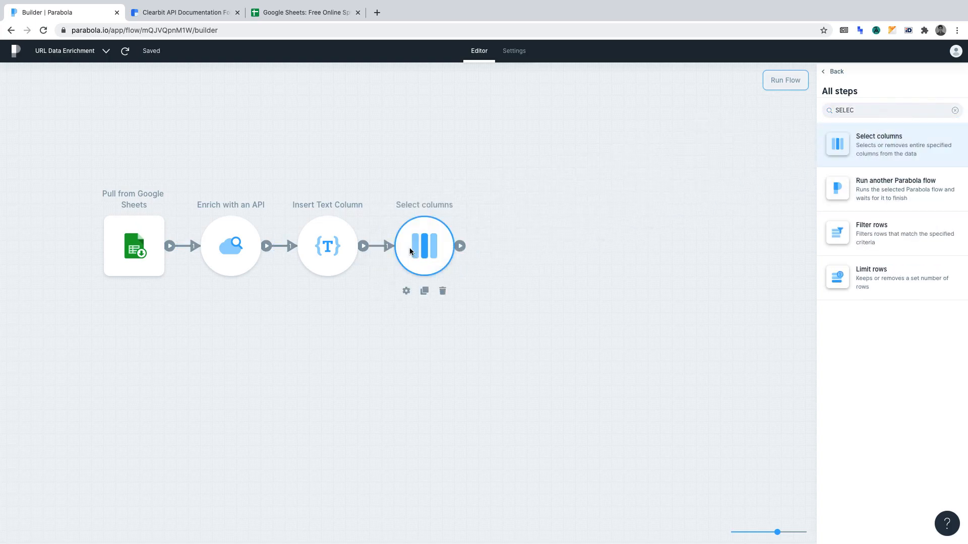
mouse_move(405, 291)
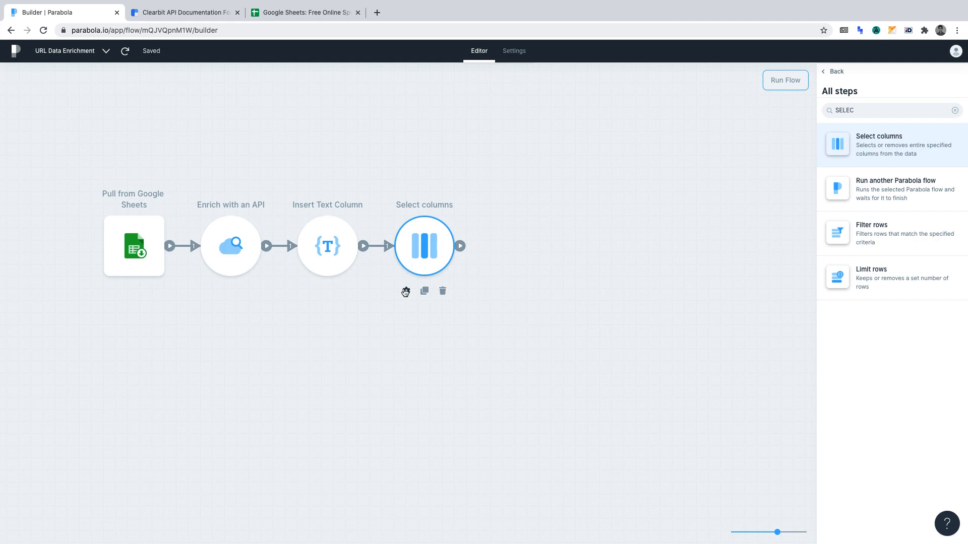
- Switch Select columns to Remove with only api listed, then refresh
click(405, 292)
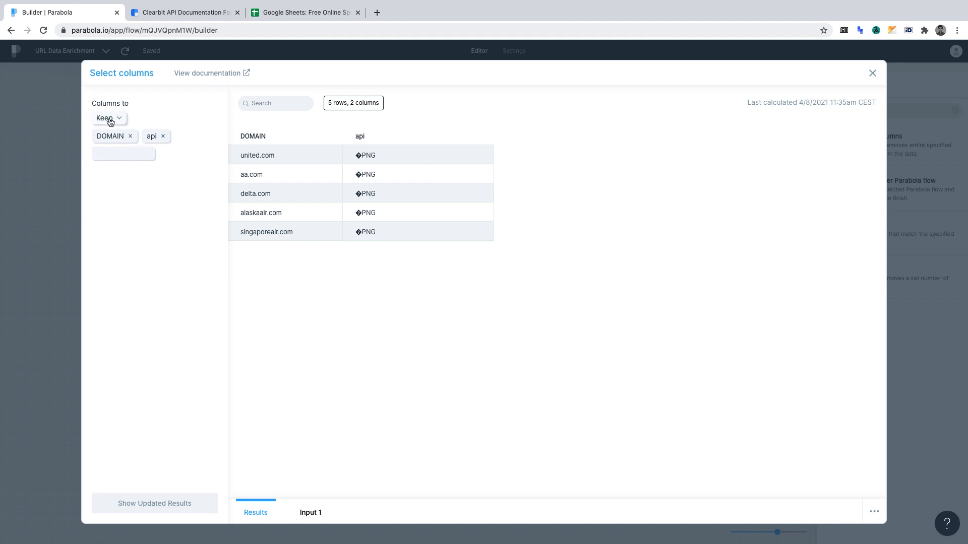
click(108, 118)
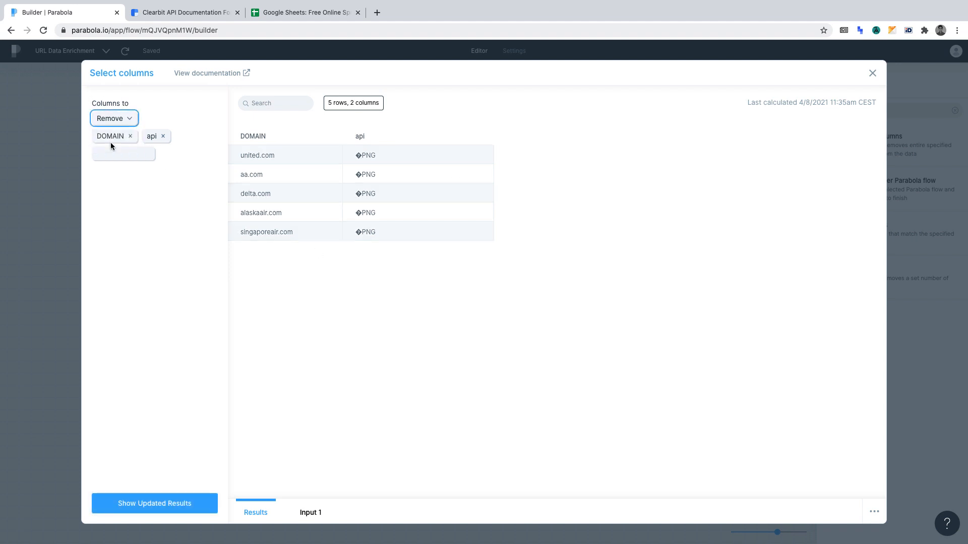
click(130, 136)
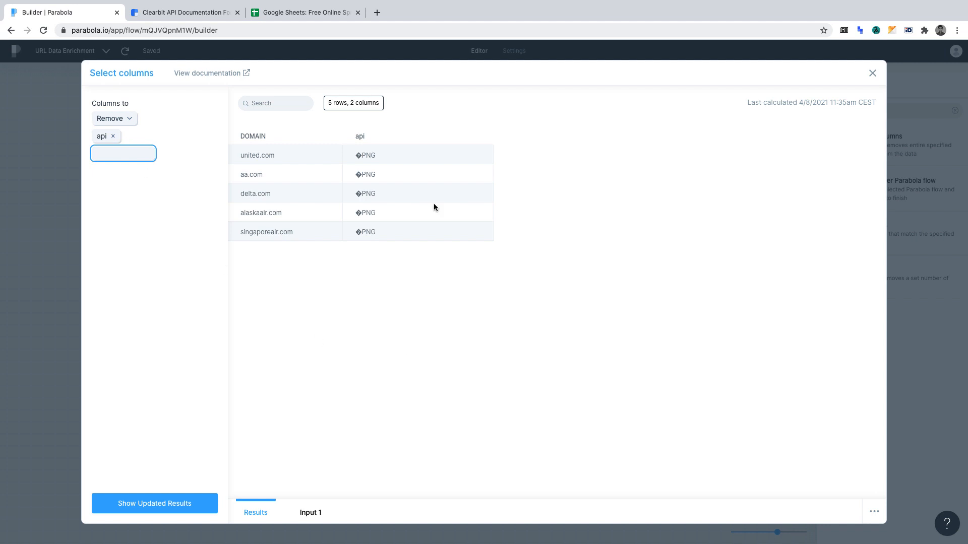
mouse_move(325, 377)
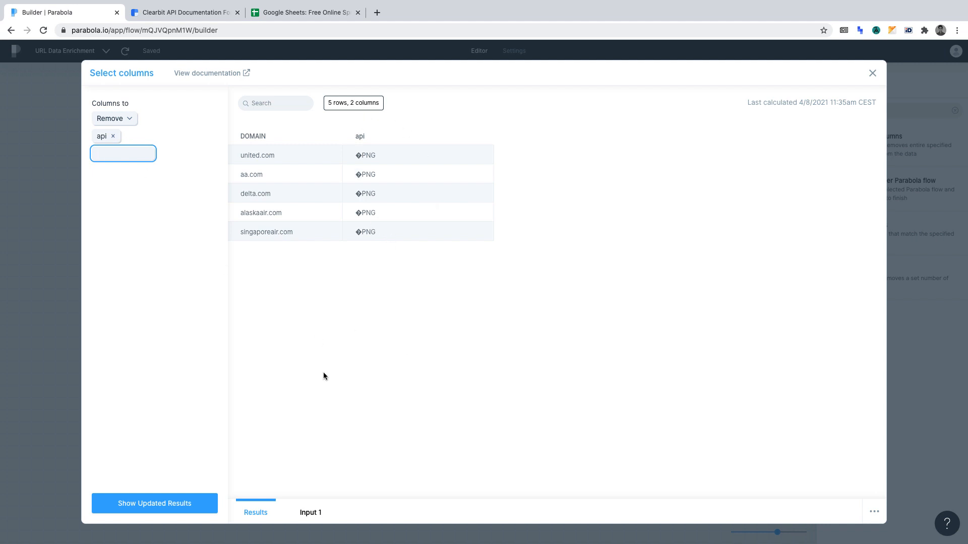
click(154, 504)
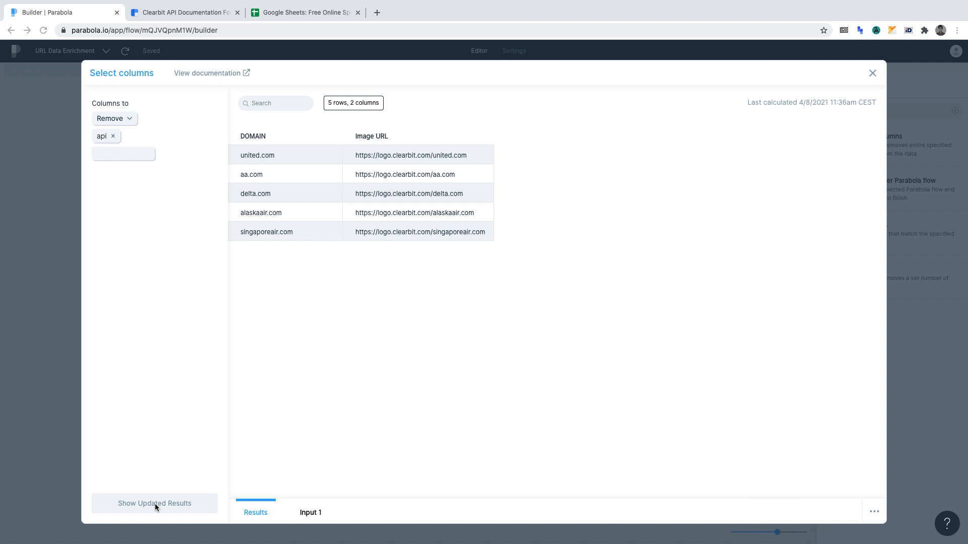
mouse_move(52, 391)
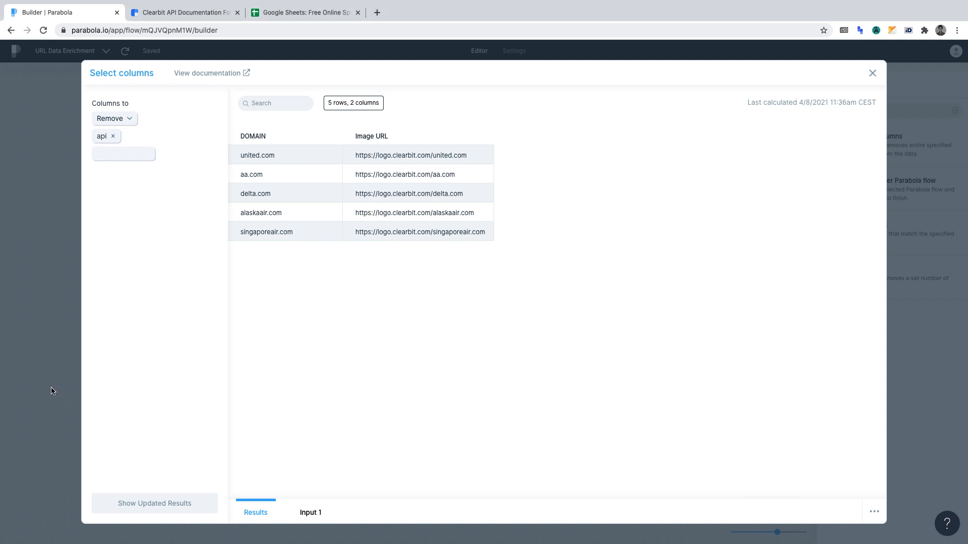
- Add Send to Google Sheets, keep Overwrite Sheet, and choose the Airline Companies file
click(872, 73)
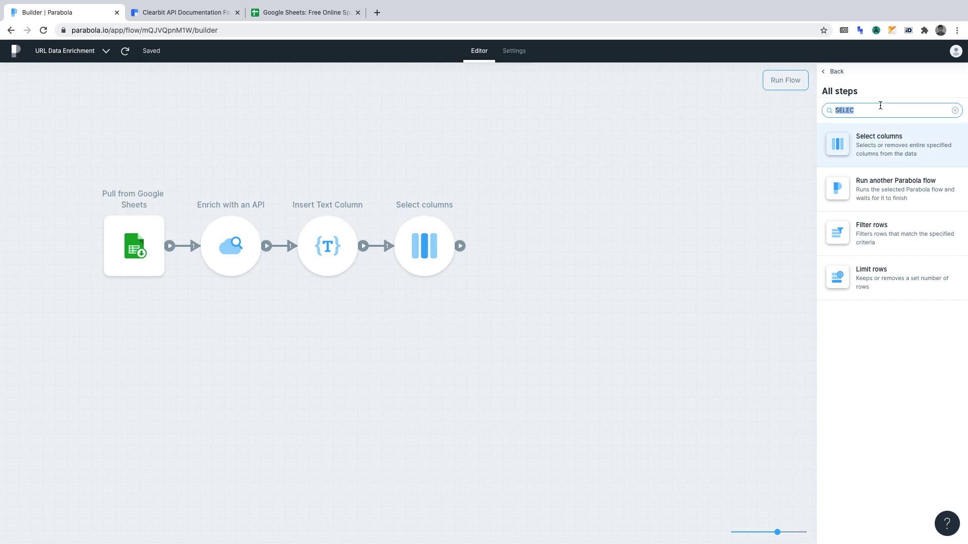
text(SEND)
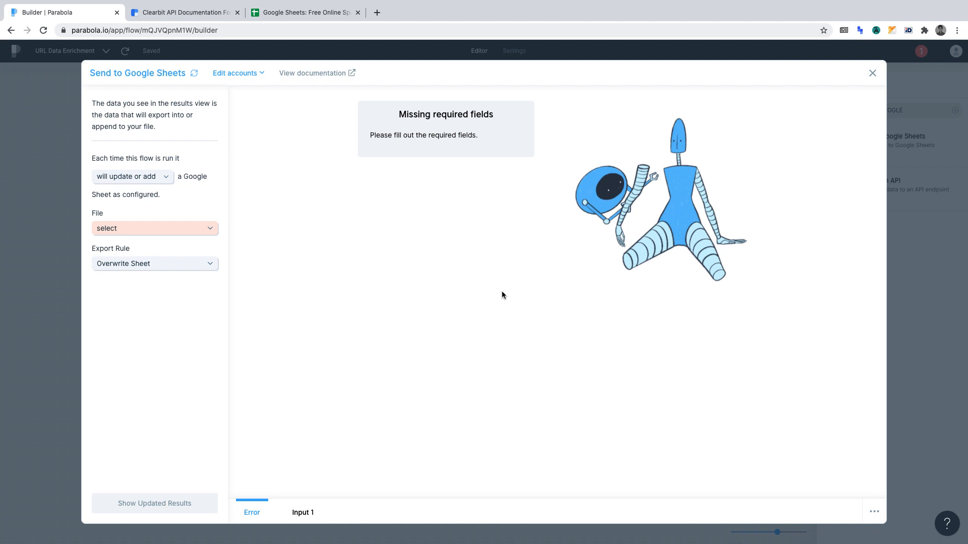
mouse_move(217, 207)
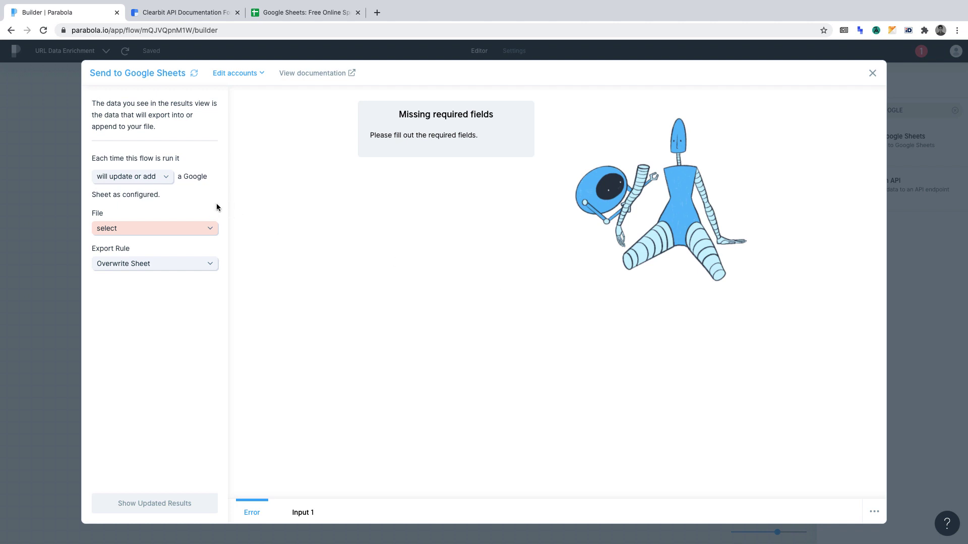
mouse_move(146, 188)
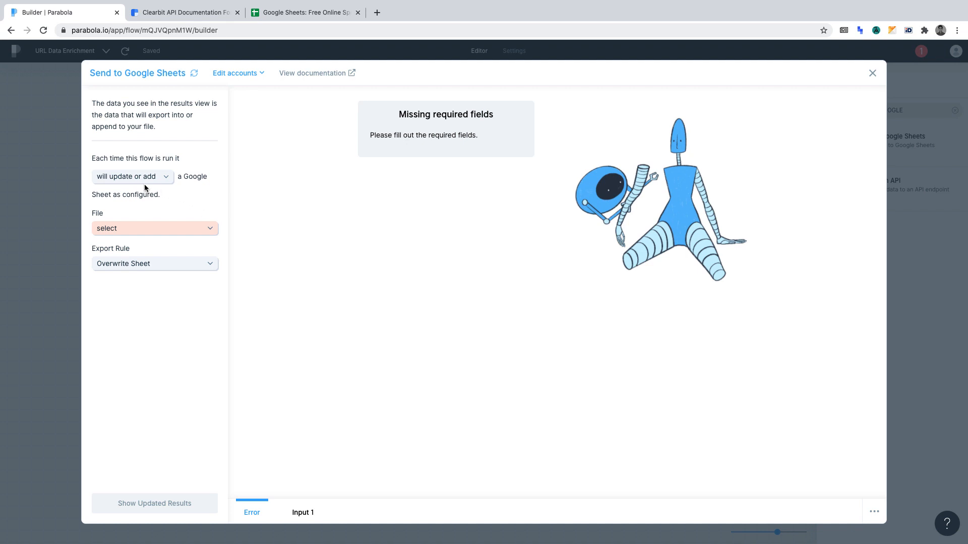
click(132, 176)
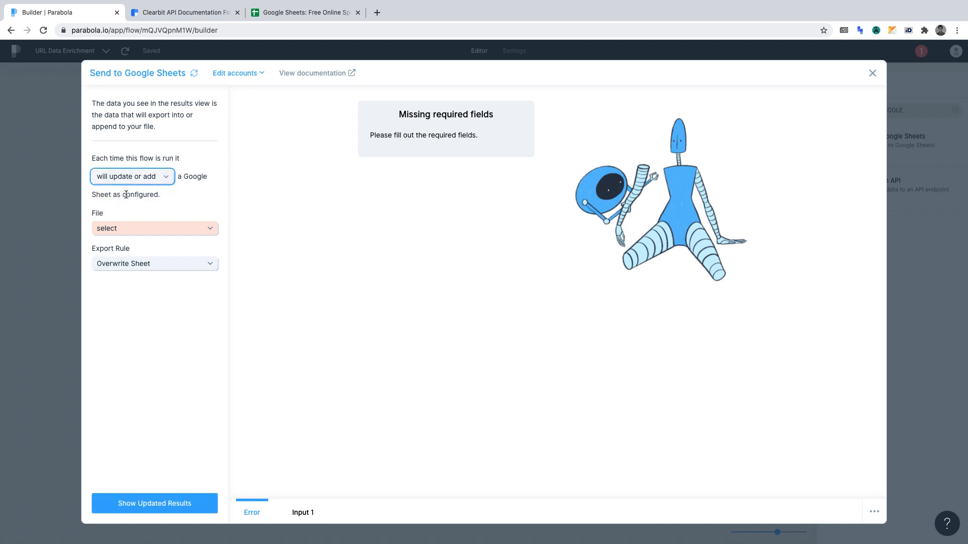
mouse_move(117, 221)
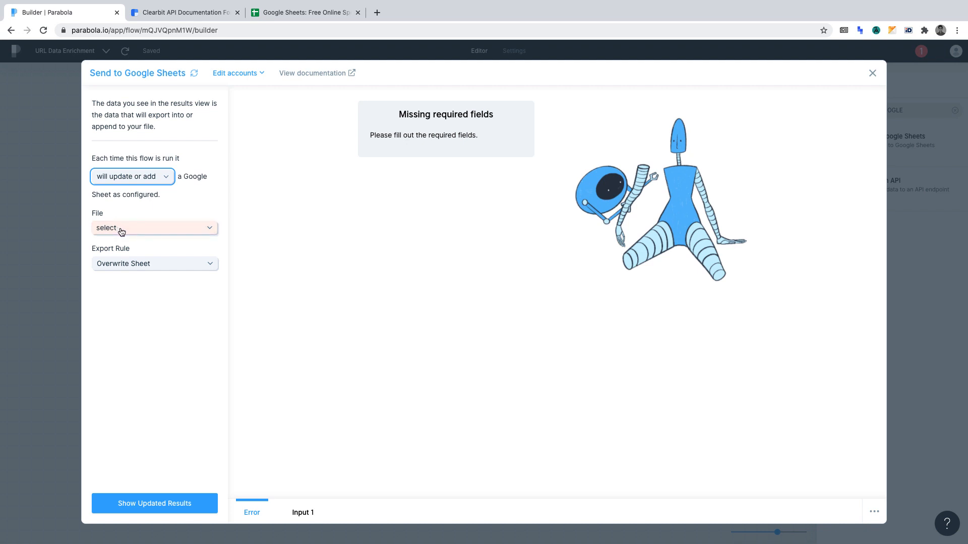
mouse_move(130, 231)
text(AIRLINE)
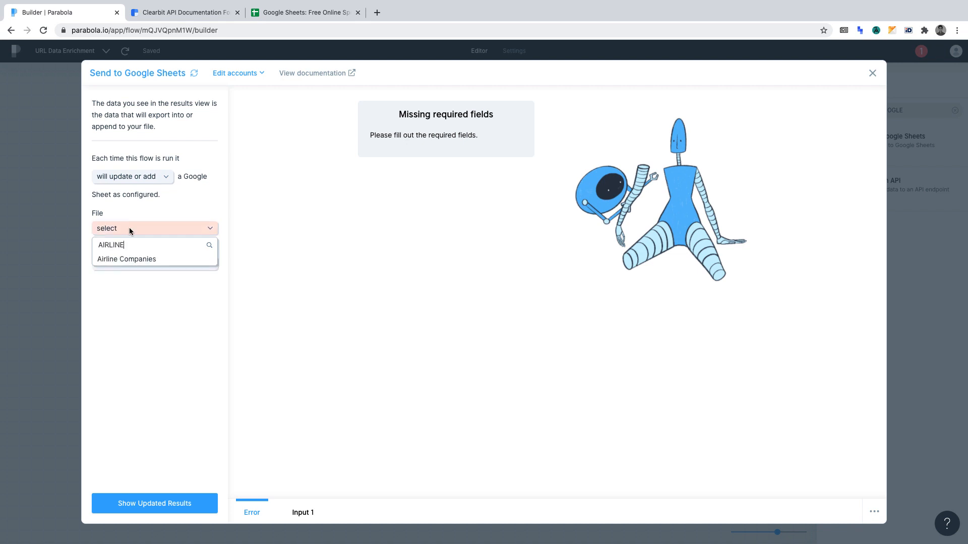
click(126, 259)
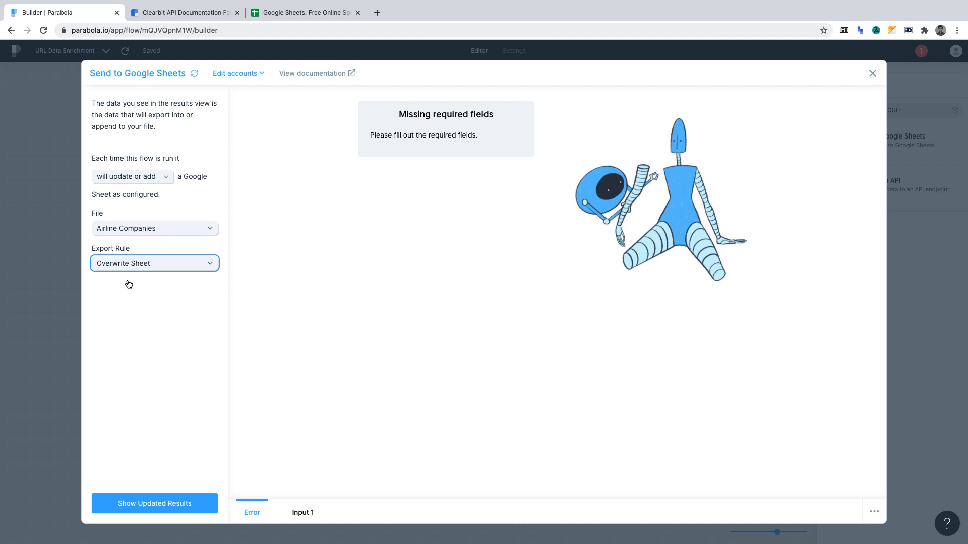
mouse_move(178, 500)
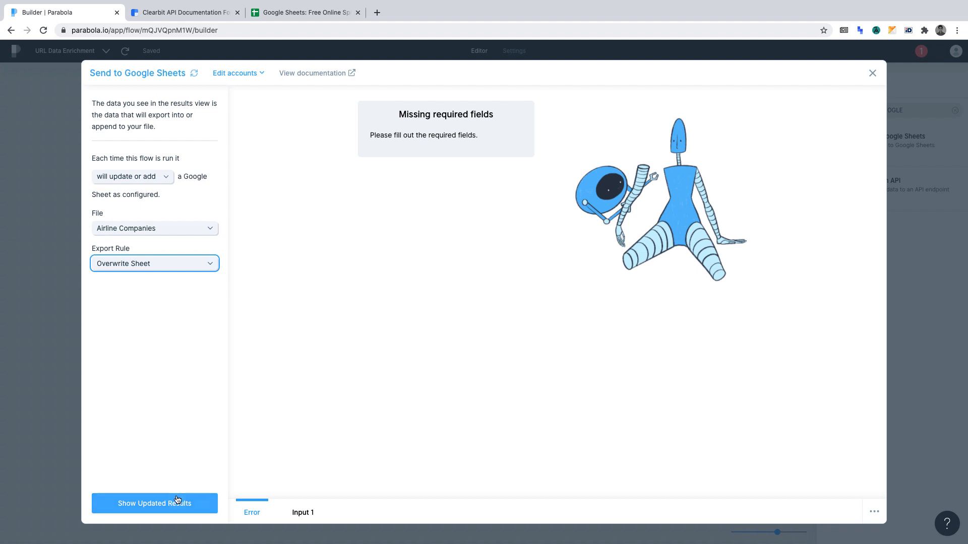
- Pick the Logos sheet as destination and refresh the export preview
click(155, 503)
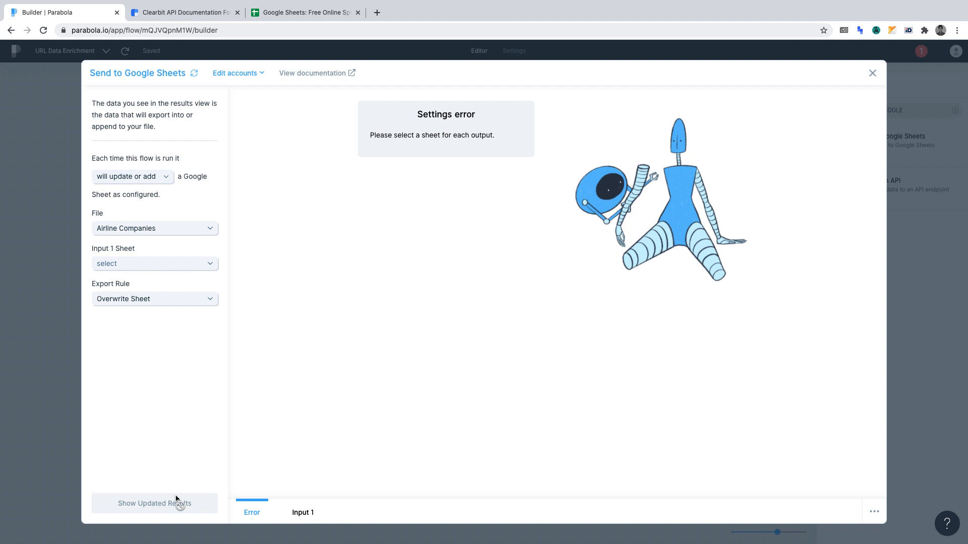
click(155, 263)
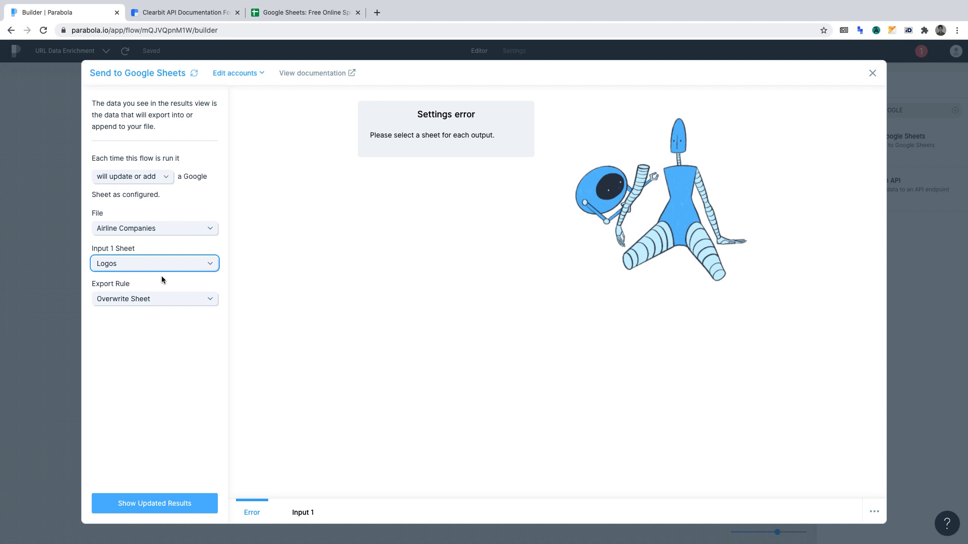
click(154, 503)
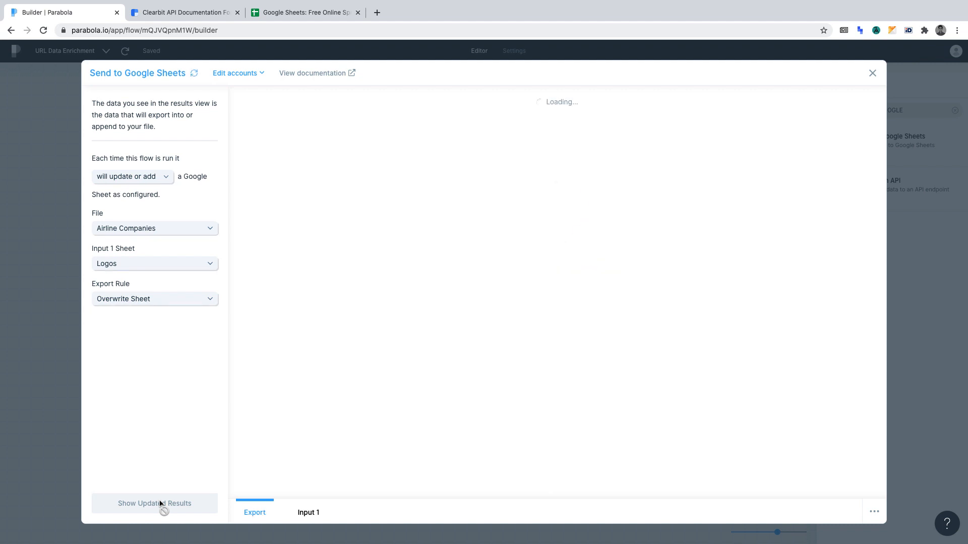
click(154, 504)
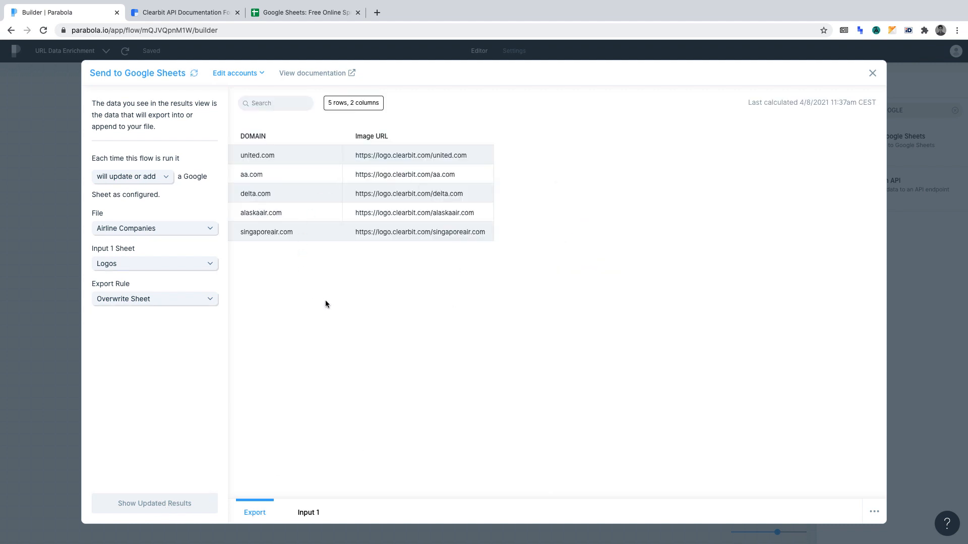
mouse_move(332, 305)
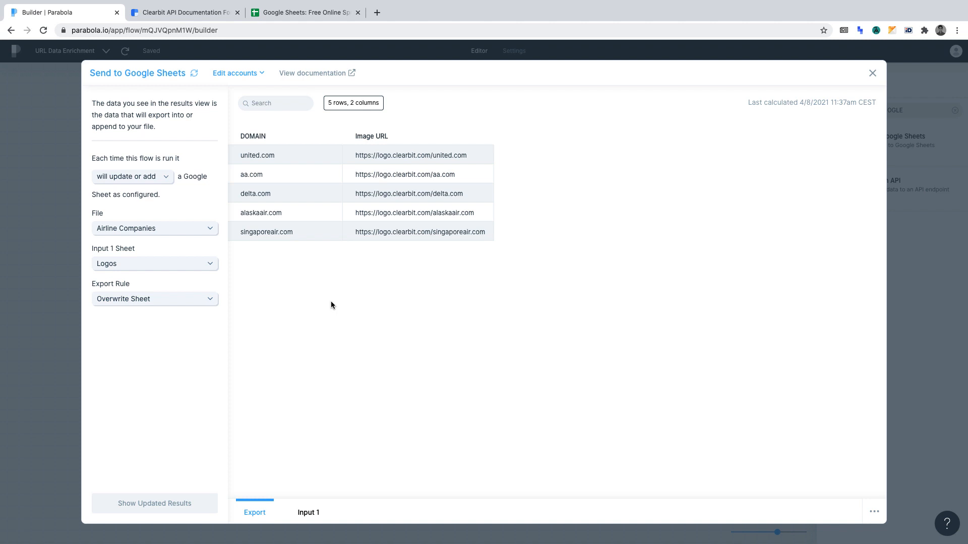
mouse_move(48, 331)
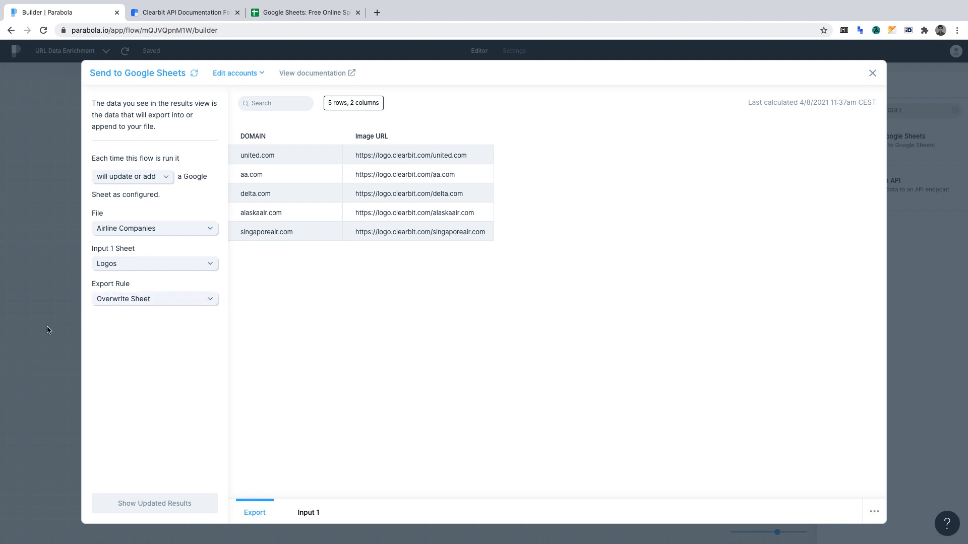
- Run the flow live, then open the Airline Companies Google Sheet from Run History
click(873, 74)
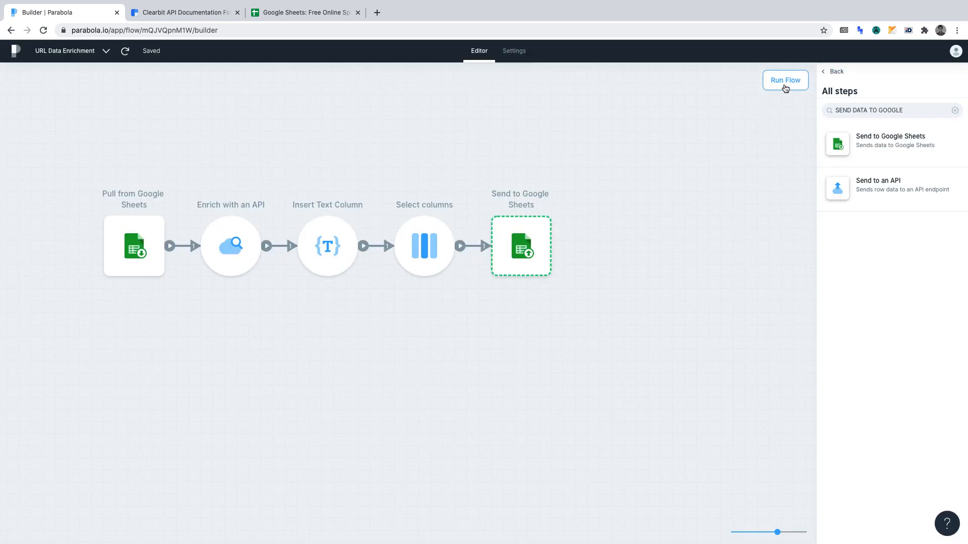
click(786, 80)
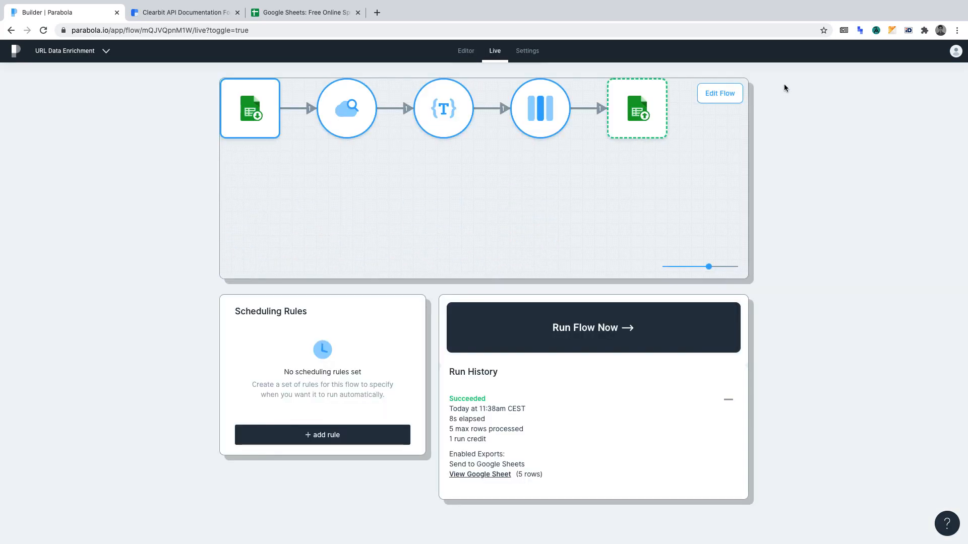
mouse_move(303, 346)
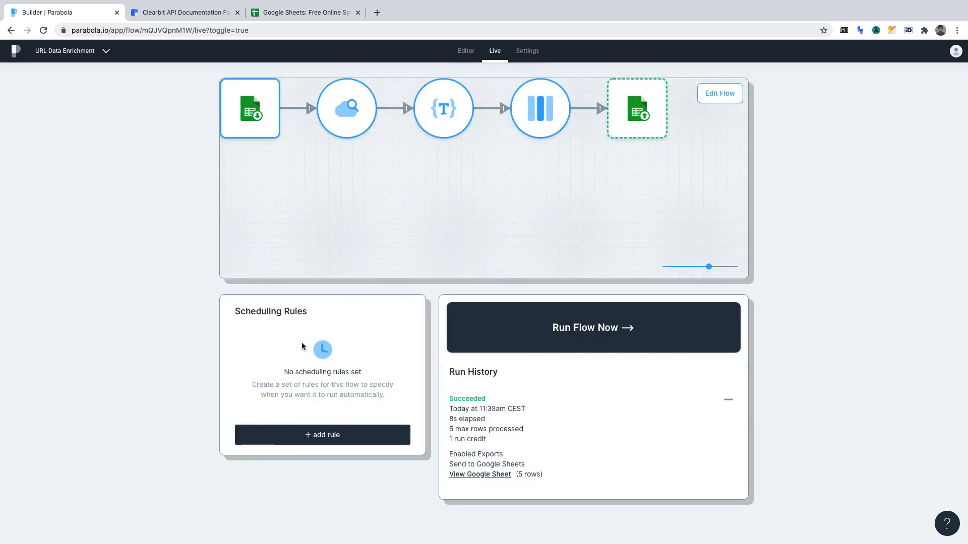
mouse_move(332, 364)
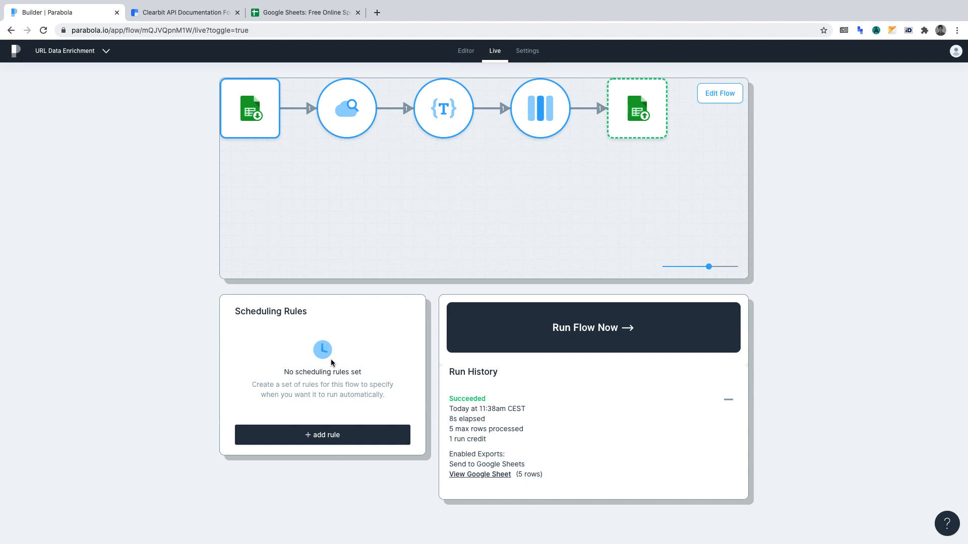
click(592, 328)
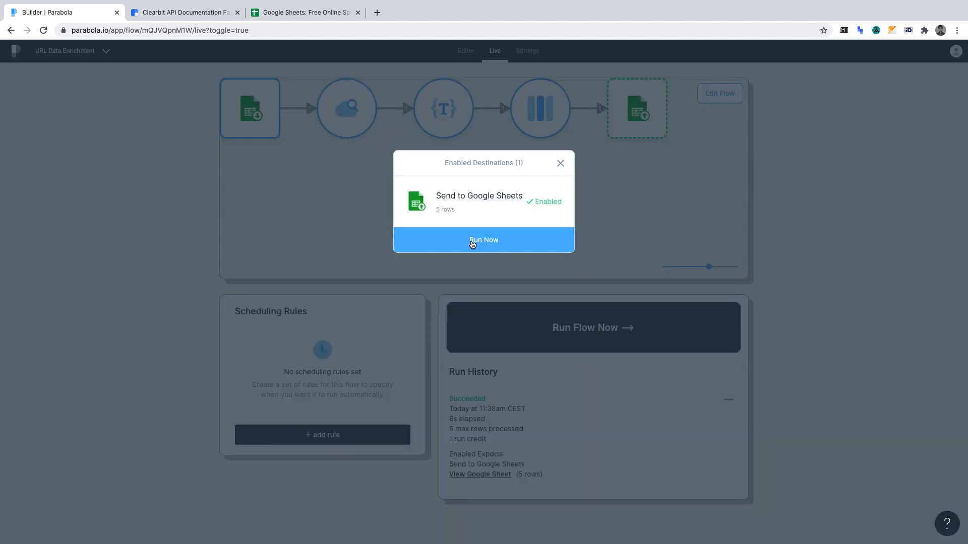
click(484, 239)
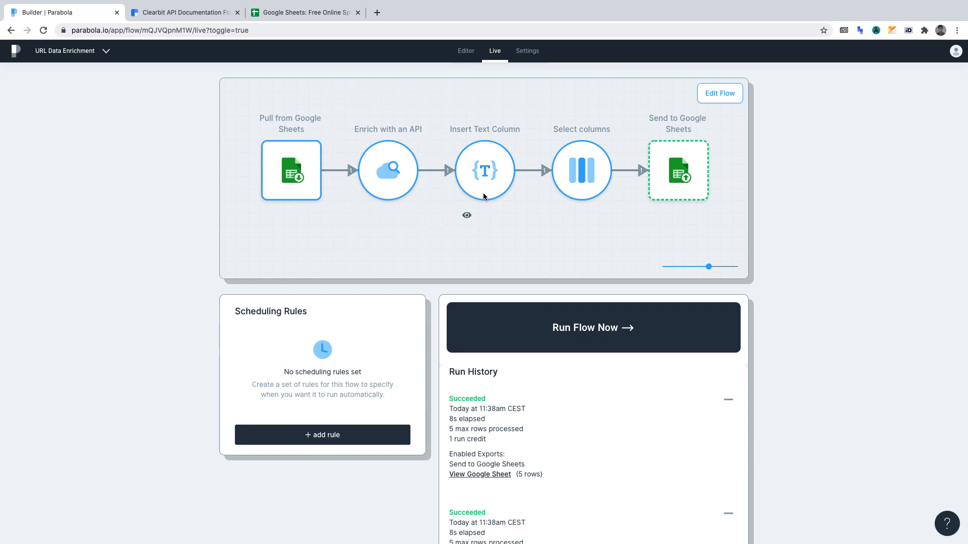
mouse_move(587, 191)
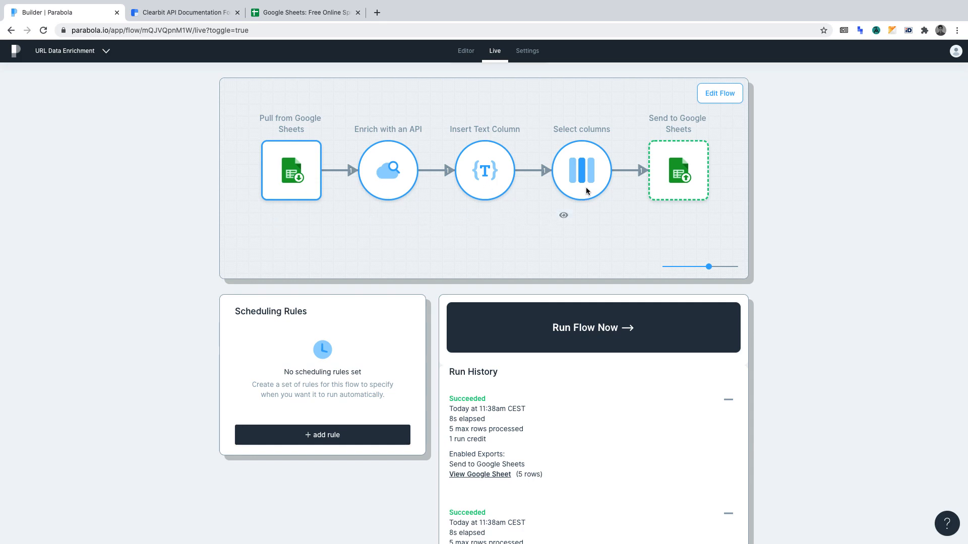
mouse_move(681, 193)
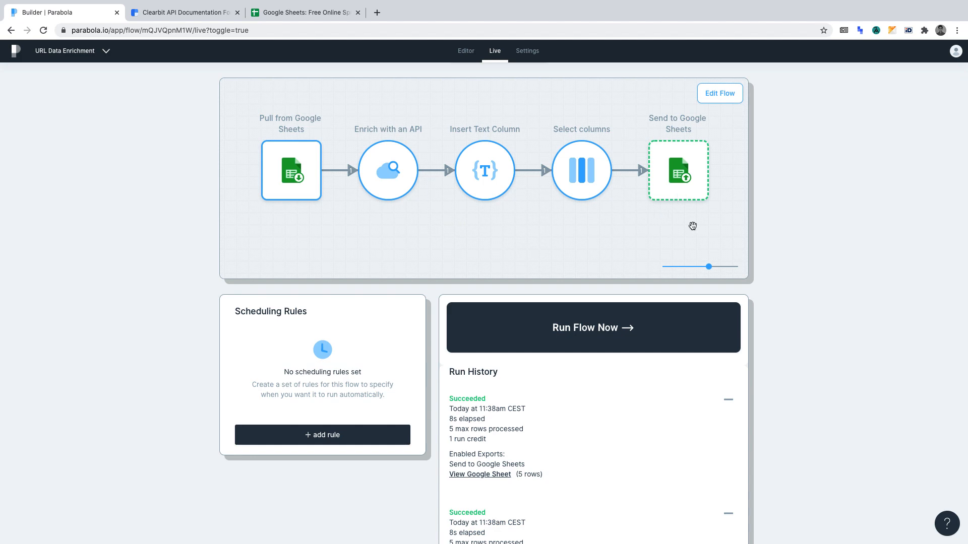
click(480, 474)
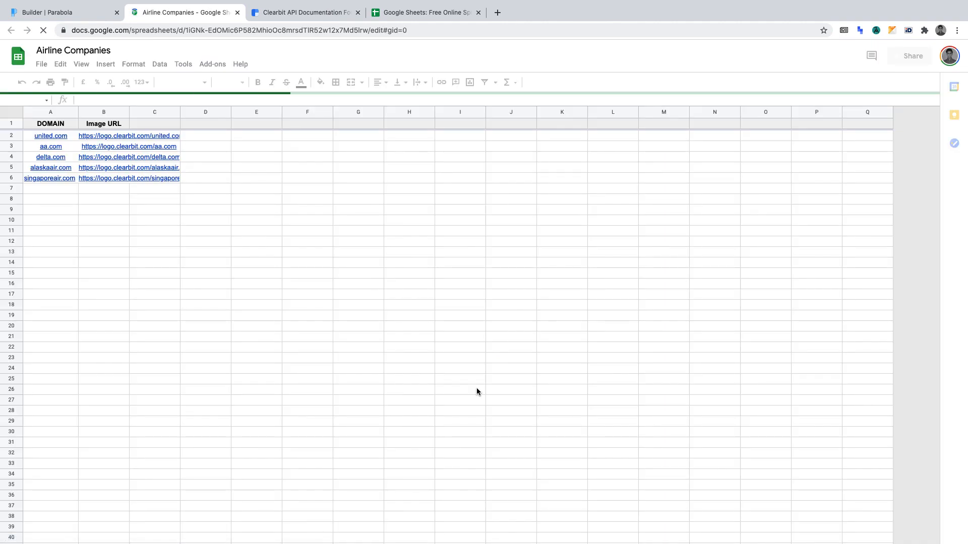